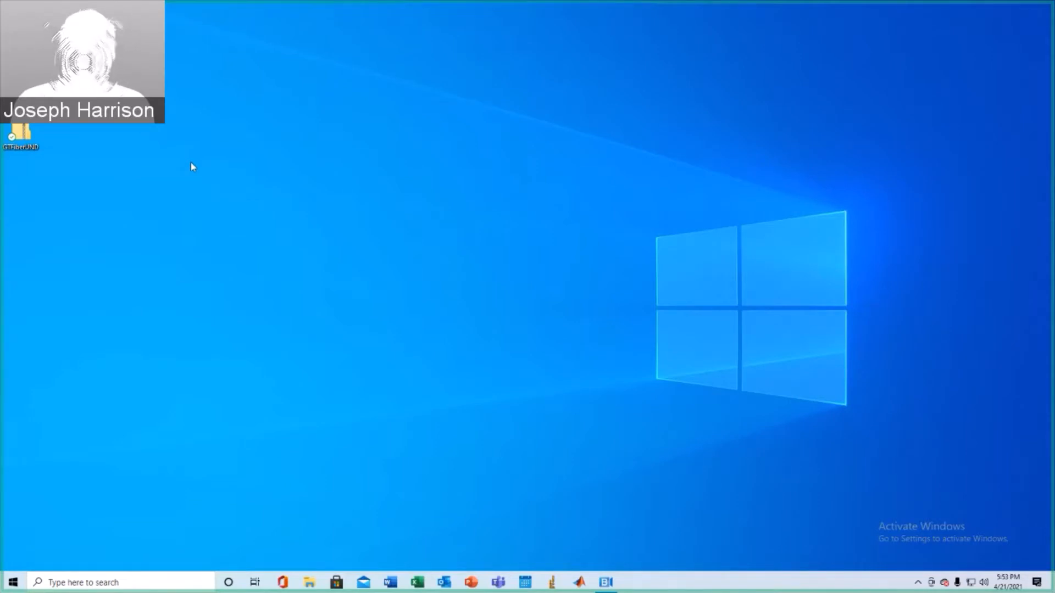
pyautogui.moveTo(167, 171)
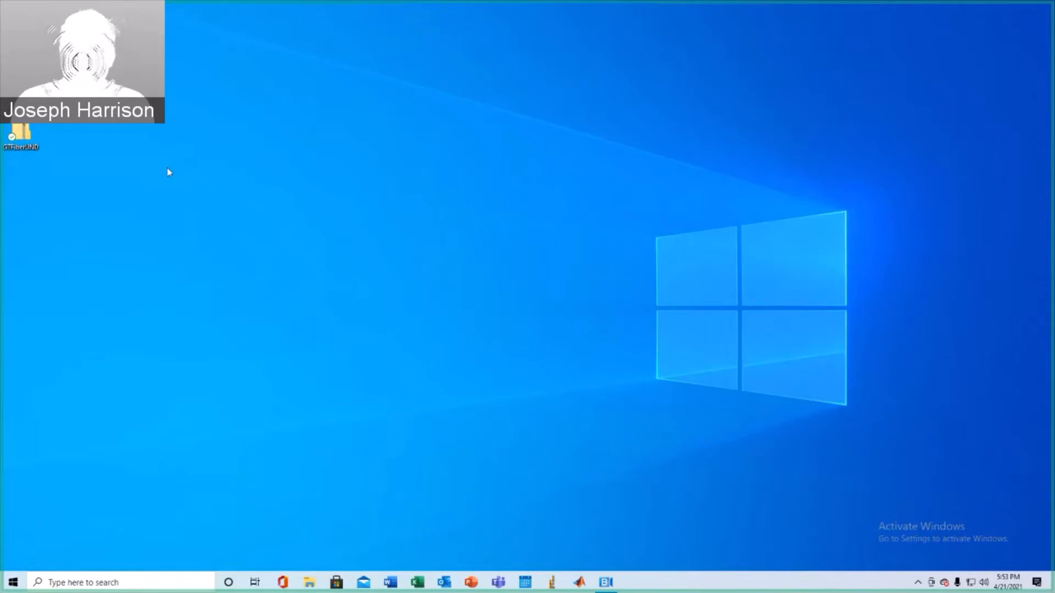
pyautogui.moveTo(158, 174)
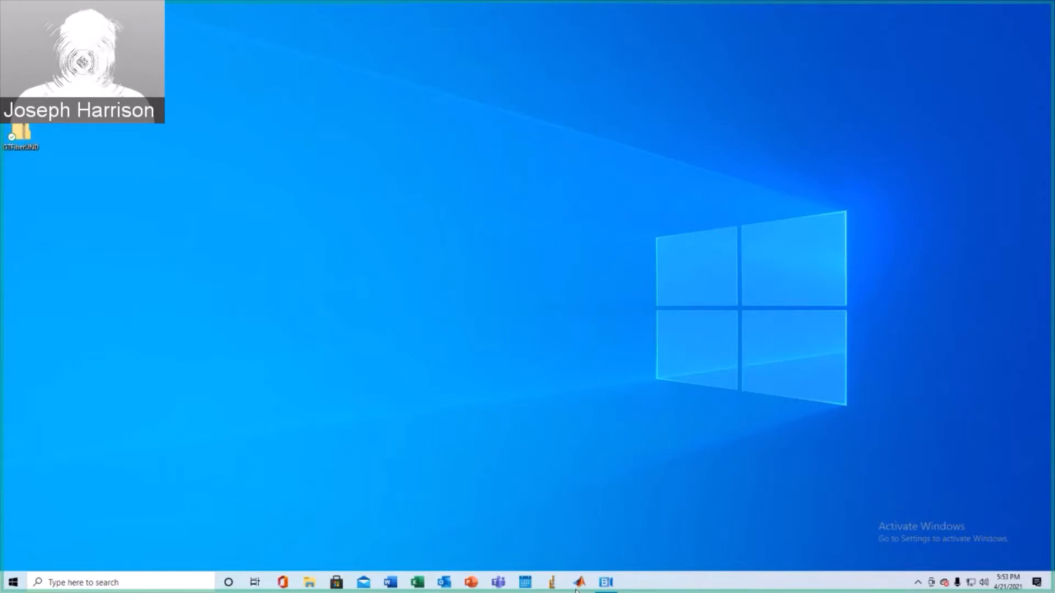
# Copy the GTFiberUND folder from the downloaded zip on the desktop
pyautogui.click(578, 580)
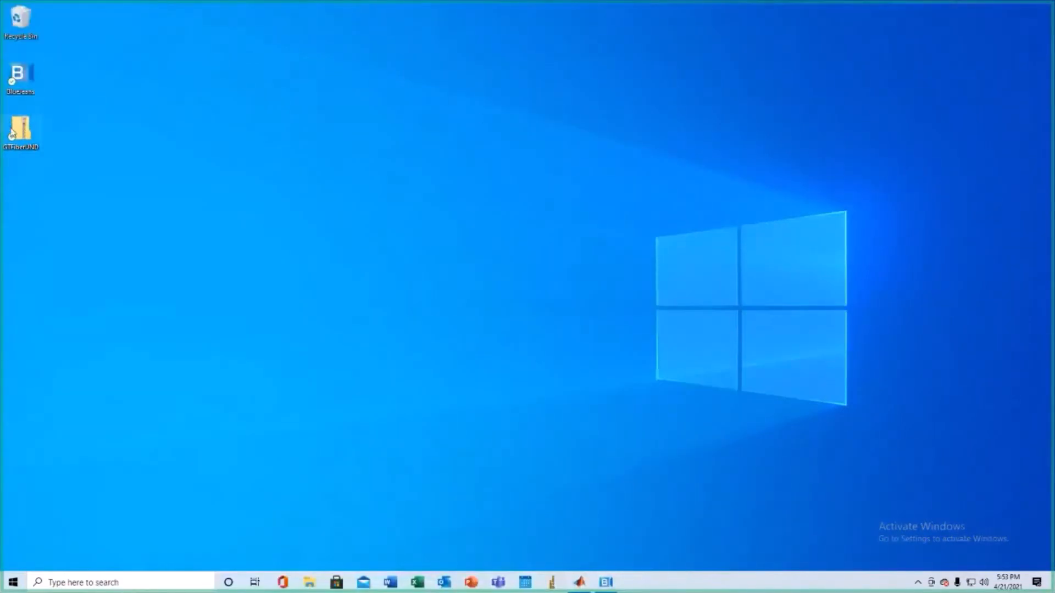
pyautogui.doubleClick(20, 125)
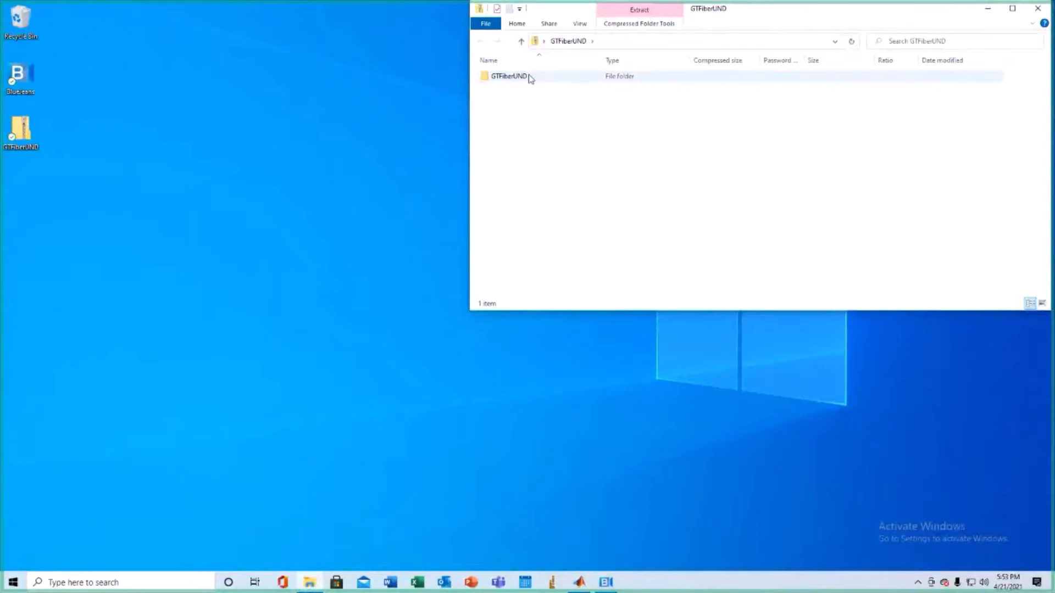
pyautogui.click(505, 76)
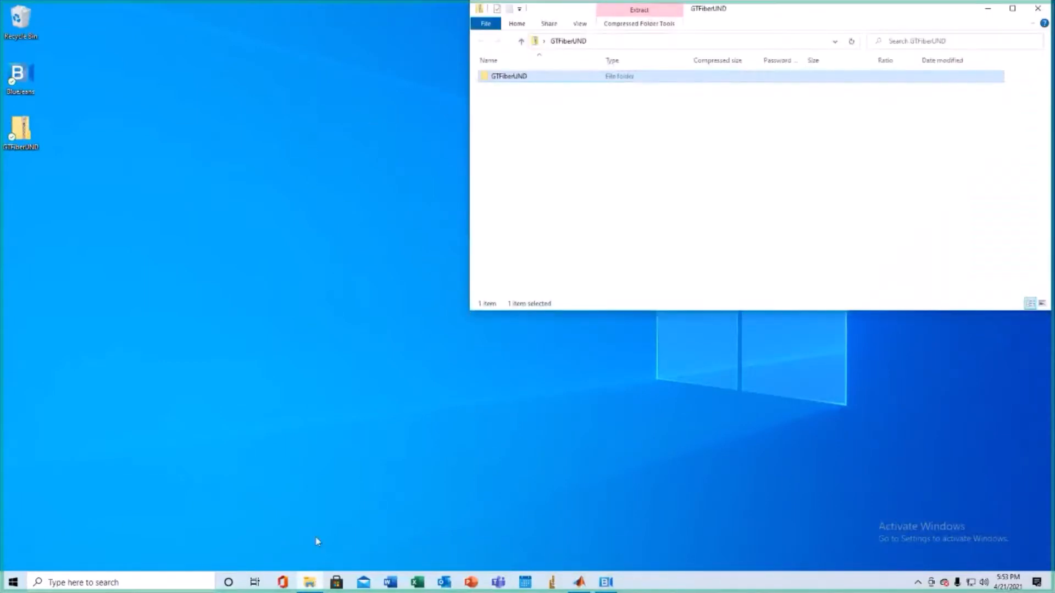
# Paste GTFiberUND into Documents\MATLAB via the taskbar jump list and close the zip window
pyautogui.rightClick(308, 581)
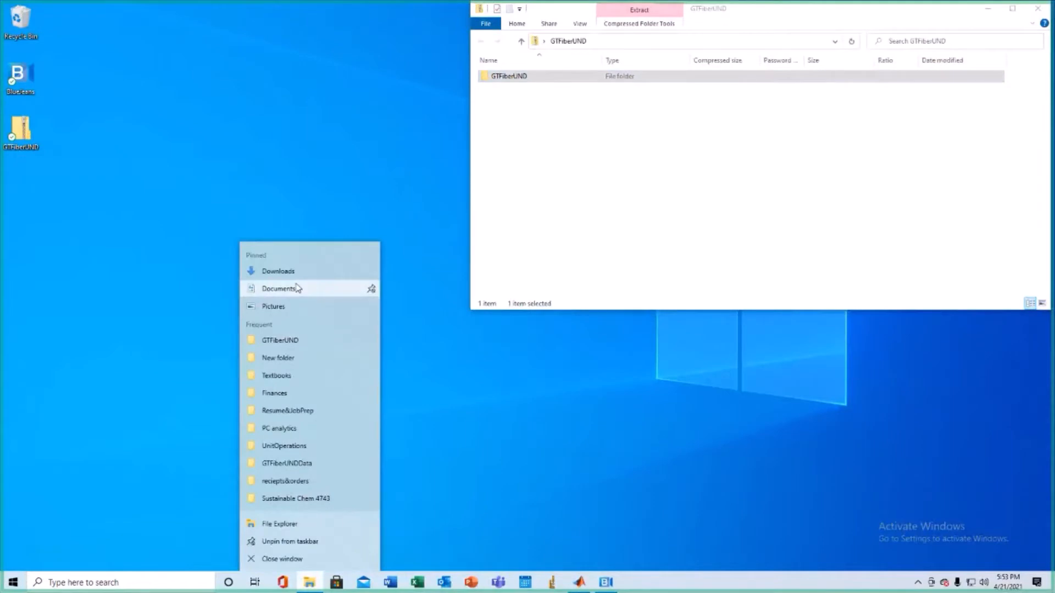
pyautogui.click(281, 287)
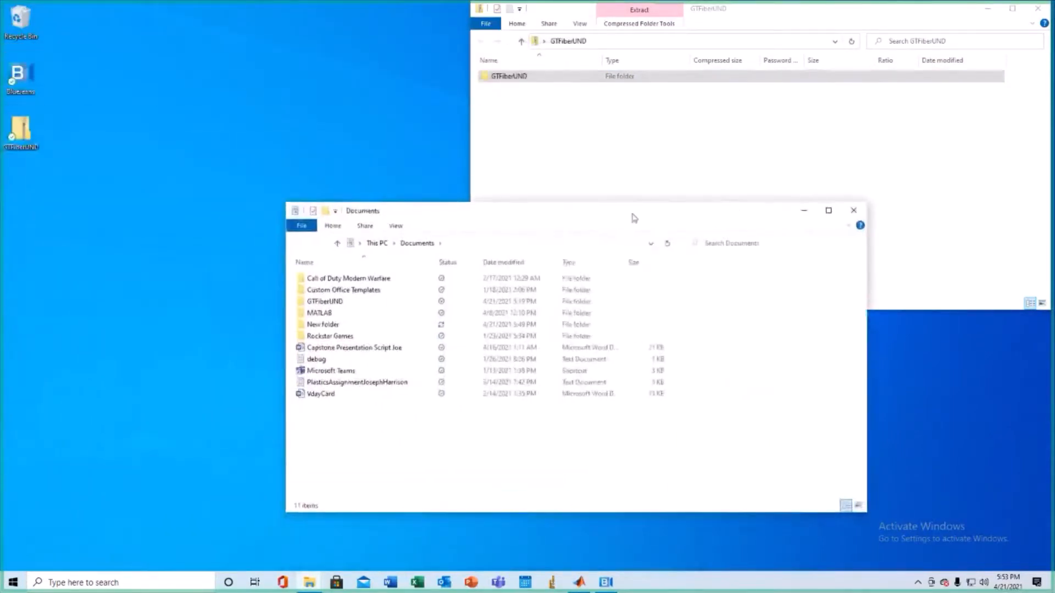
pyautogui.doubleClick(319, 312)
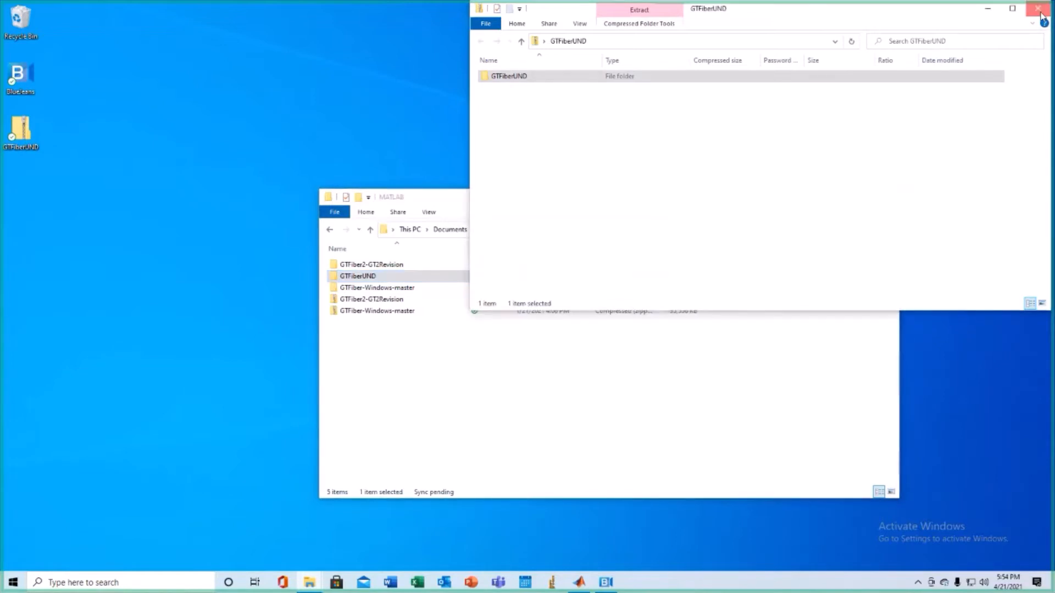
pyautogui.click(1035, 10)
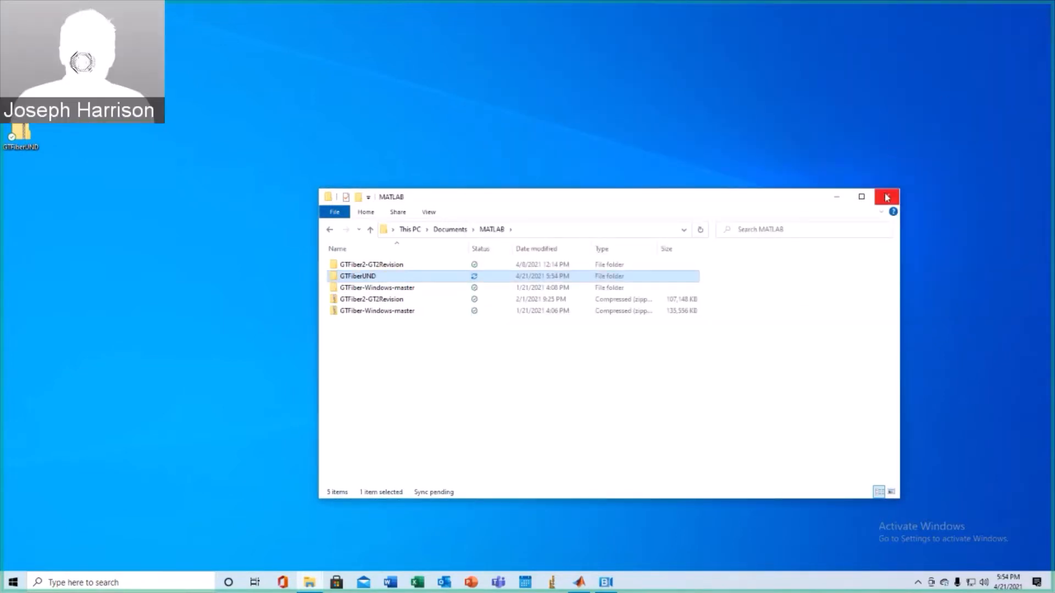
pyautogui.moveTo(886, 196)
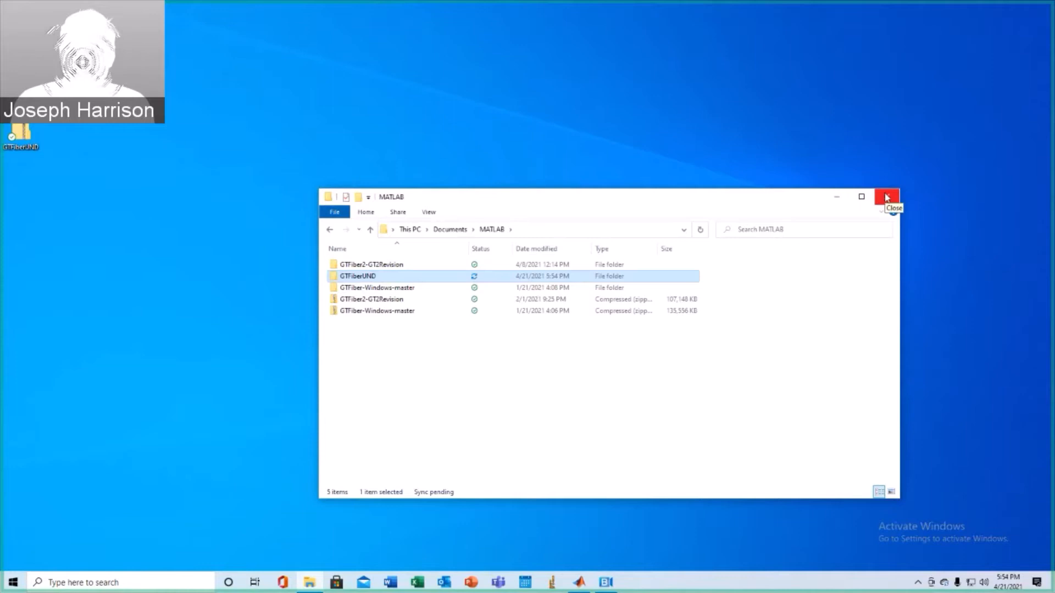
# Bring up MATLAB and make GTFiberUND the current working folder
pyautogui.click(886, 197)
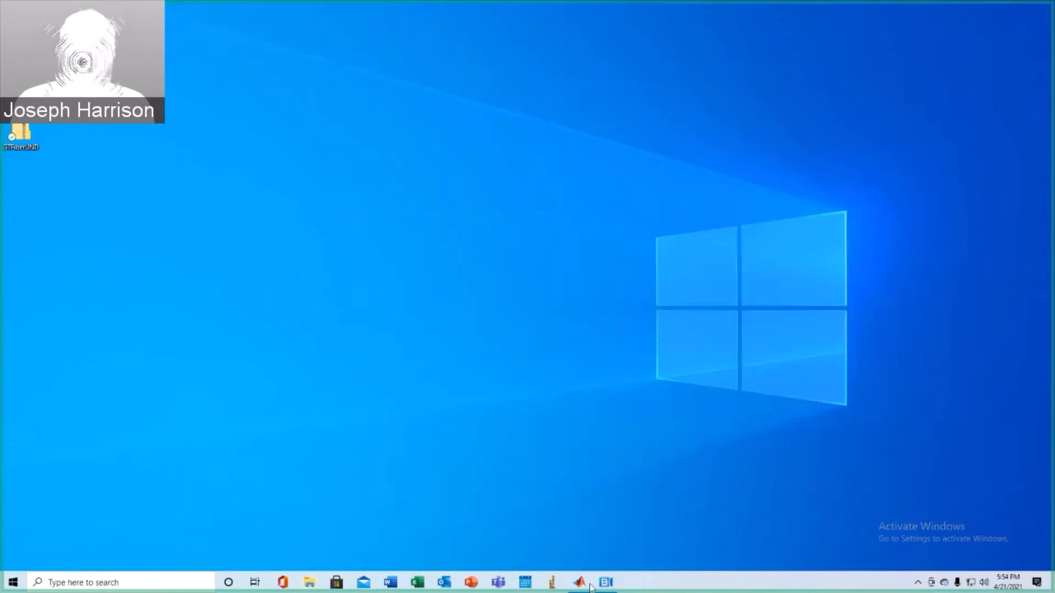
pyautogui.click(578, 582)
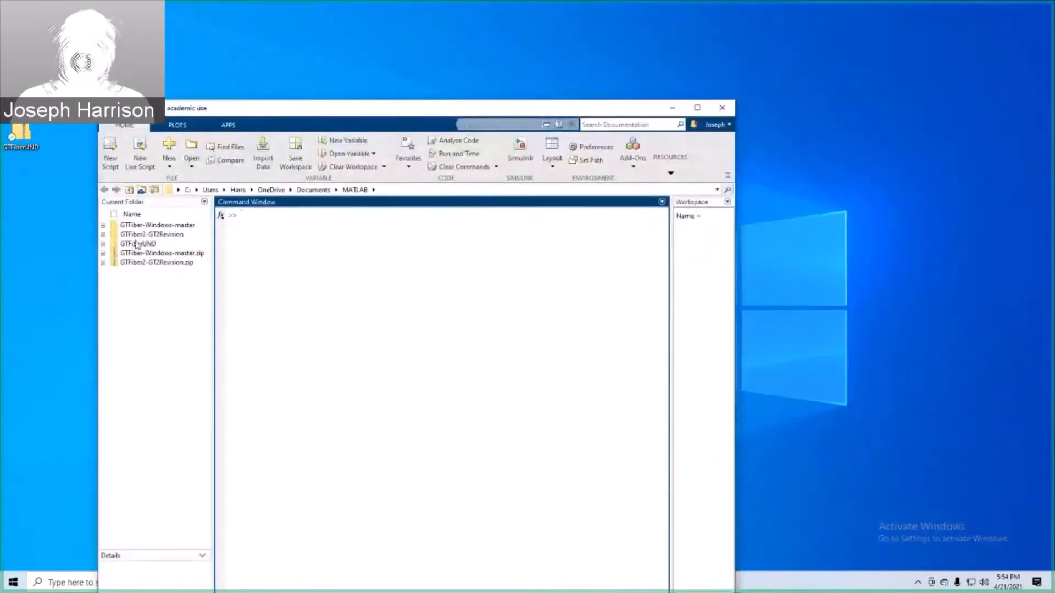
pyautogui.click(137, 243)
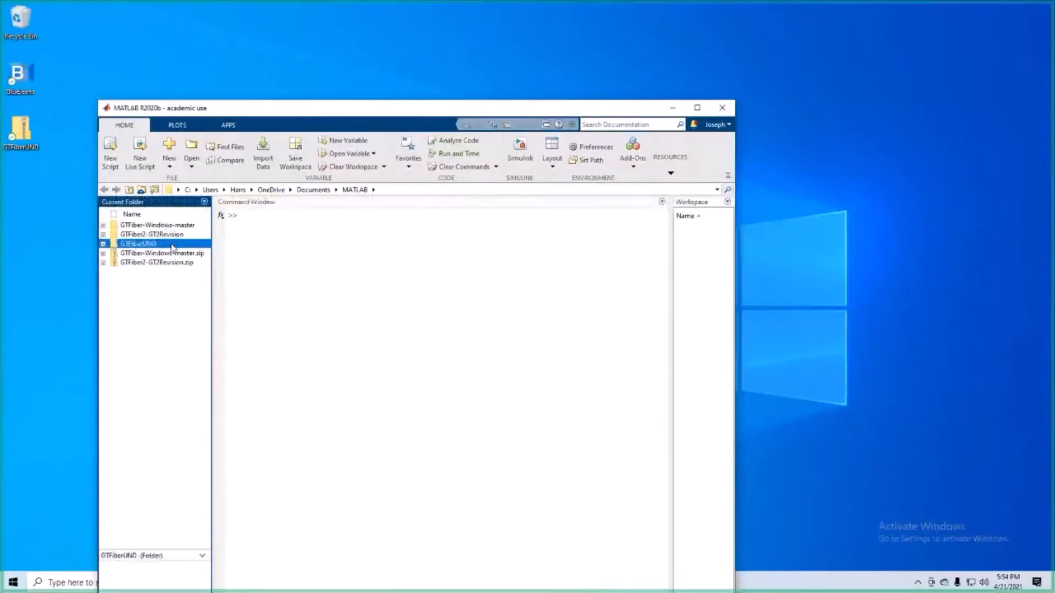
pyautogui.rightClick(136, 242)
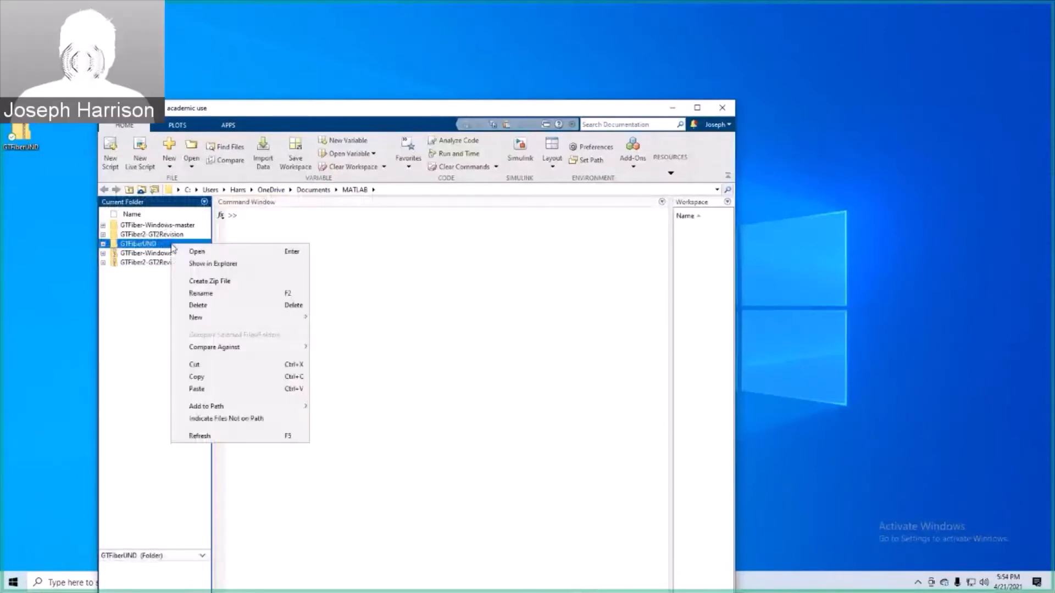
pyautogui.click(210, 281)
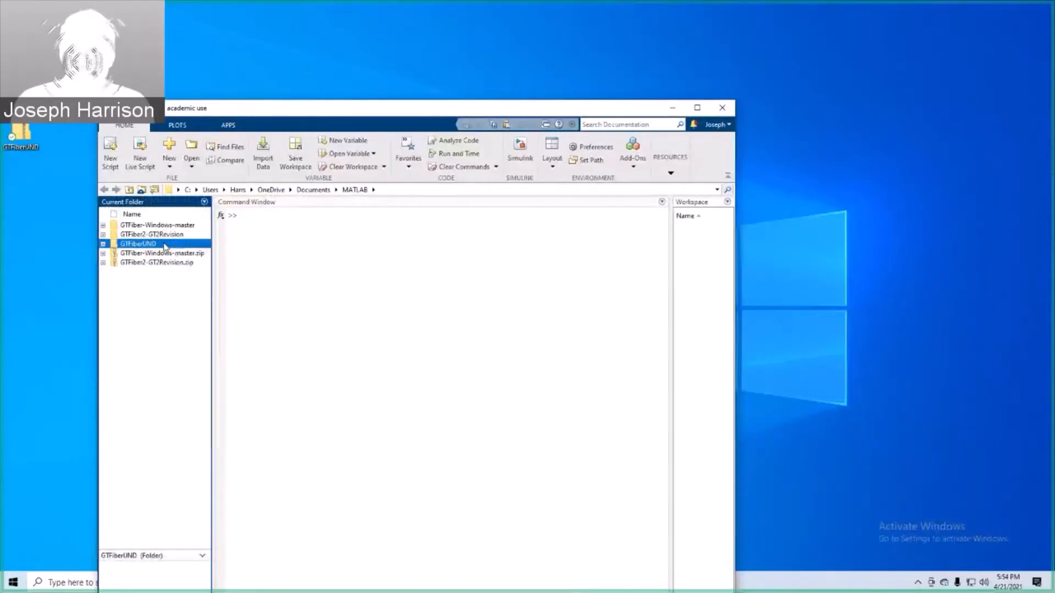
pyautogui.doubleClick(138, 243)
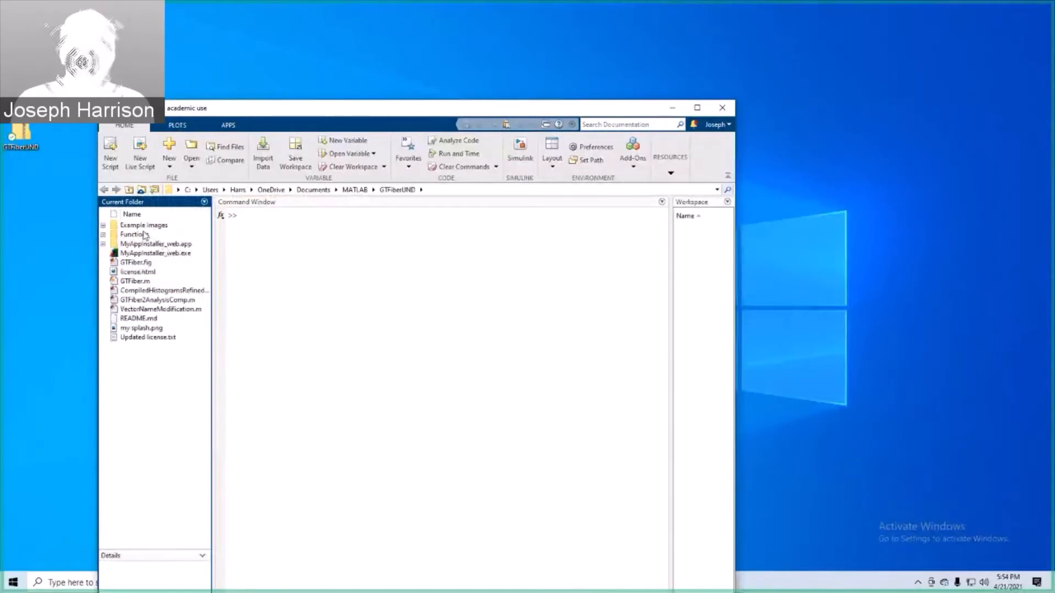
# Add the Functions and Example Images folders to the MATLAB search path
pyautogui.rightClick(136, 234)
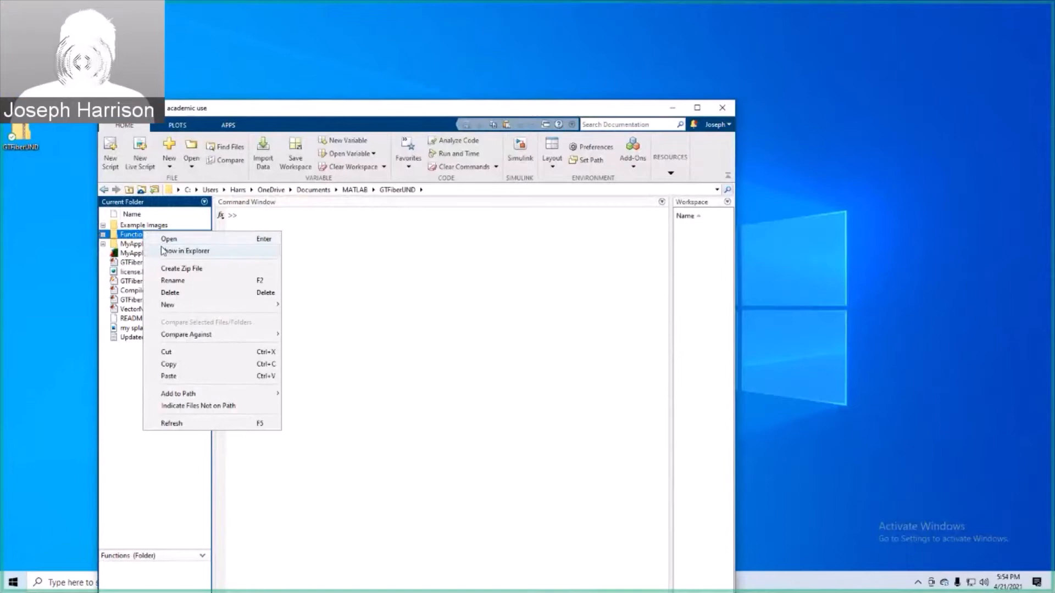
pyautogui.moveTo(178, 394)
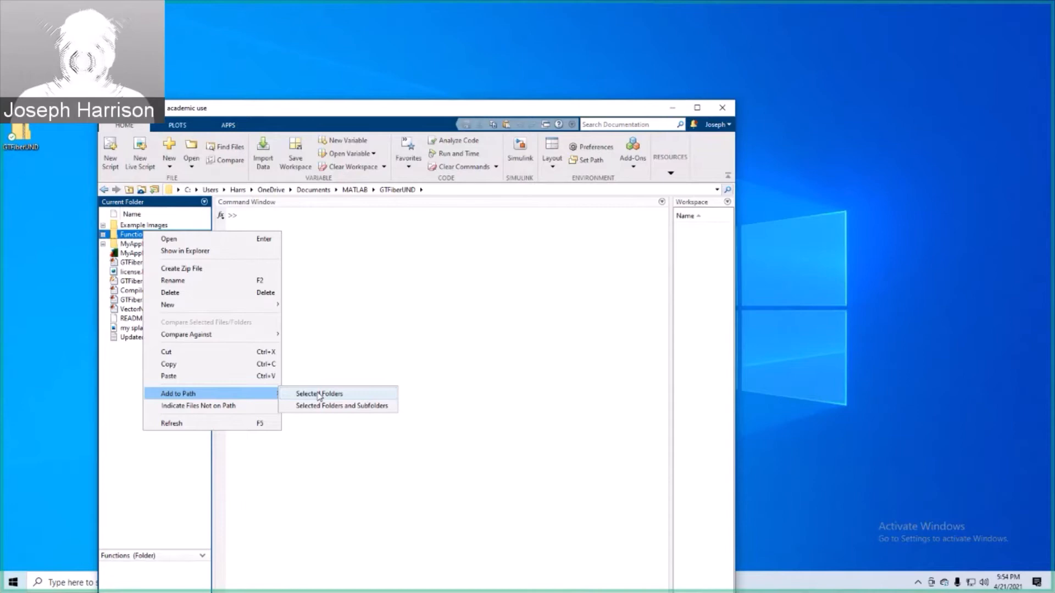
pyautogui.click(321, 393)
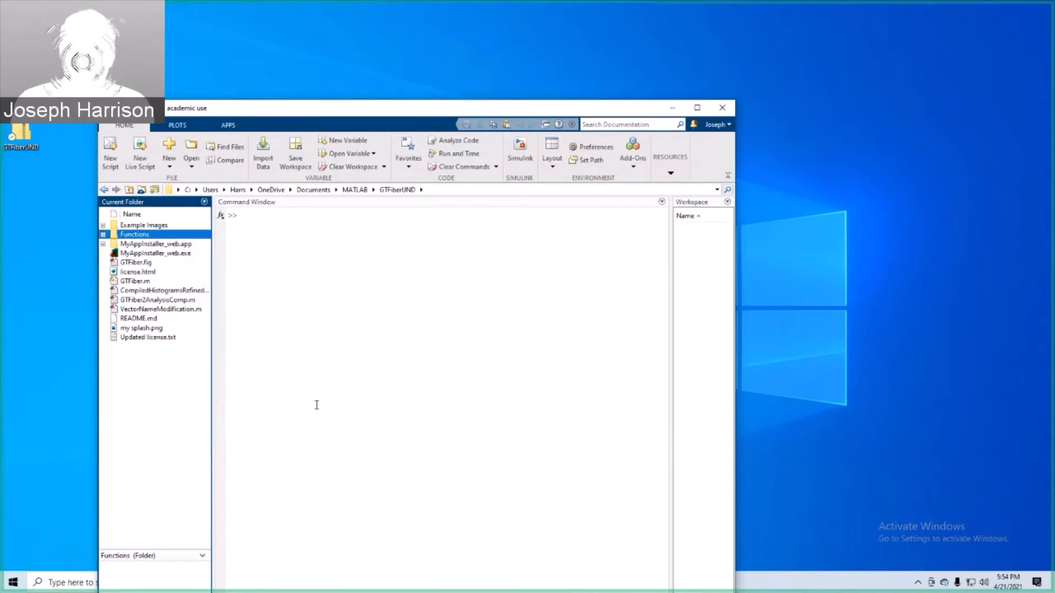
pyautogui.rightClick(144, 224)
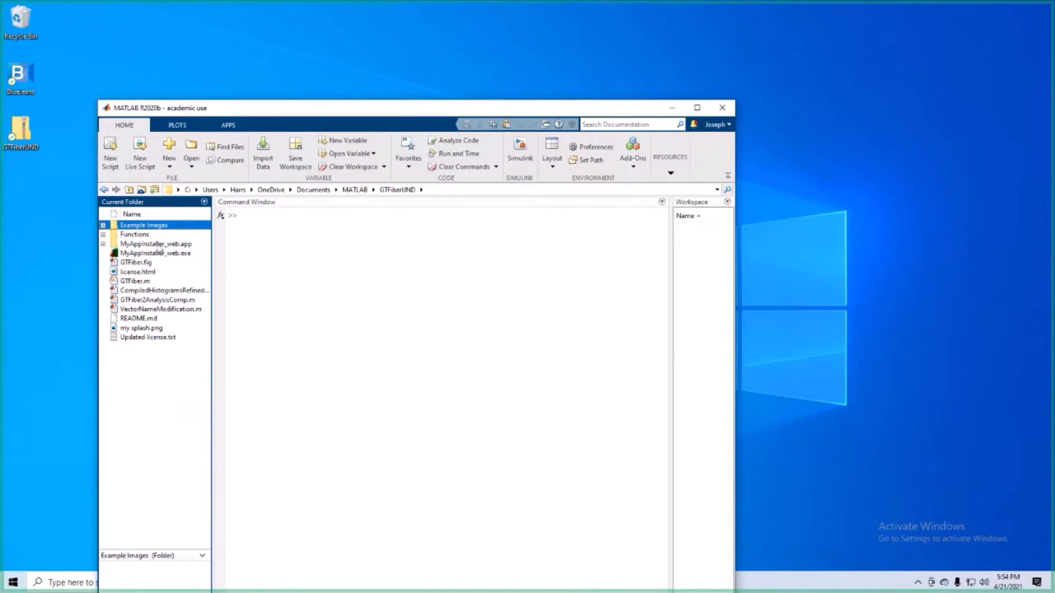
pyautogui.rightClick(156, 243)
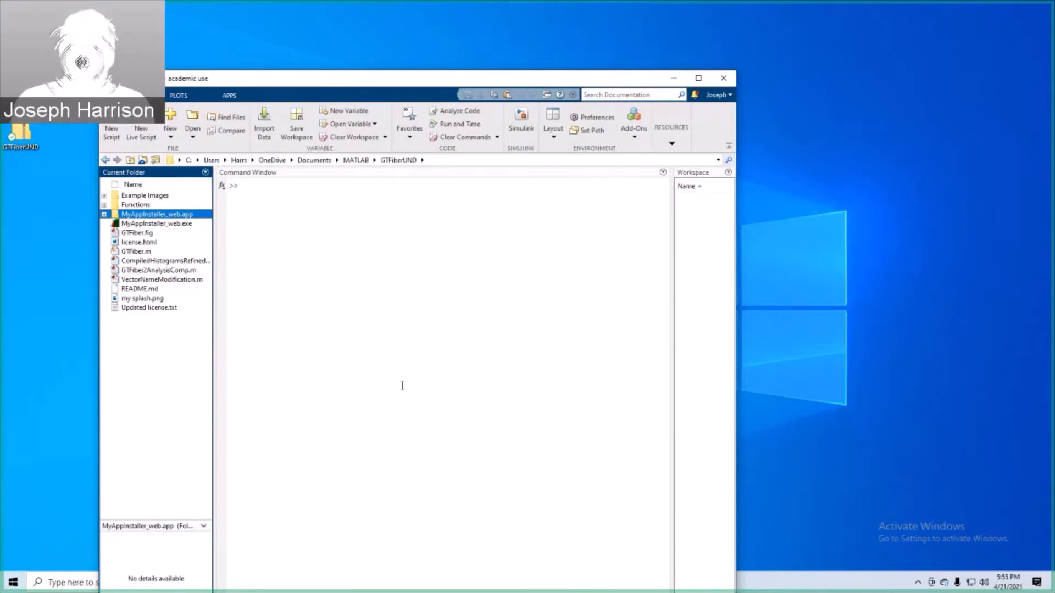
pyautogui.moveTo(362, 86)
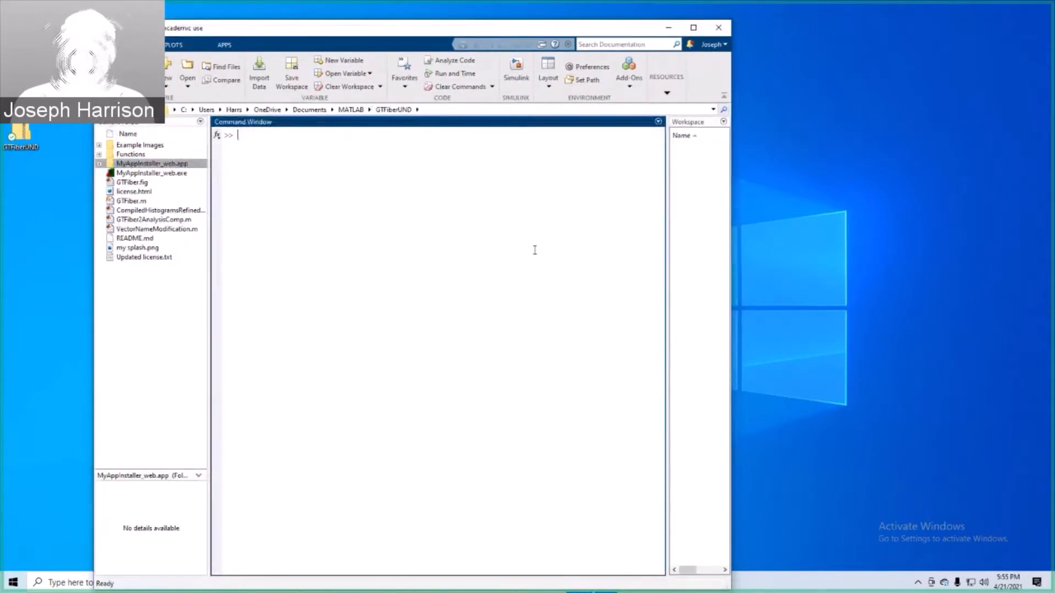
# Start the GTFiber tool from the Command Window with the settings spreadsheet alongside
pyautogui.write('GTfiber')
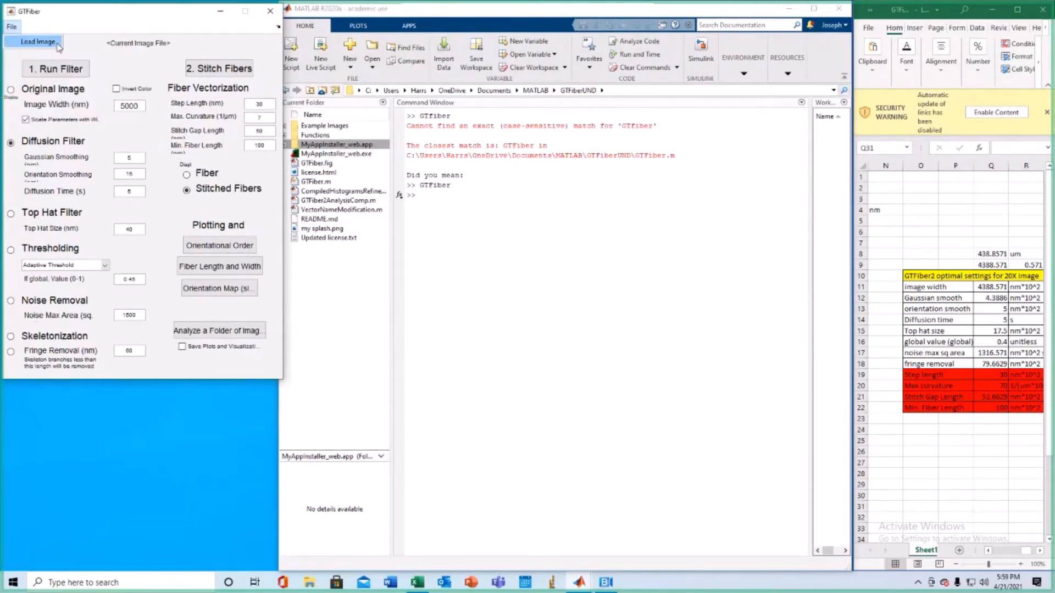
# Load the 20x ph11 micrograph from the Example Images folder into GTFiber
pyautogui.click(42, 41)
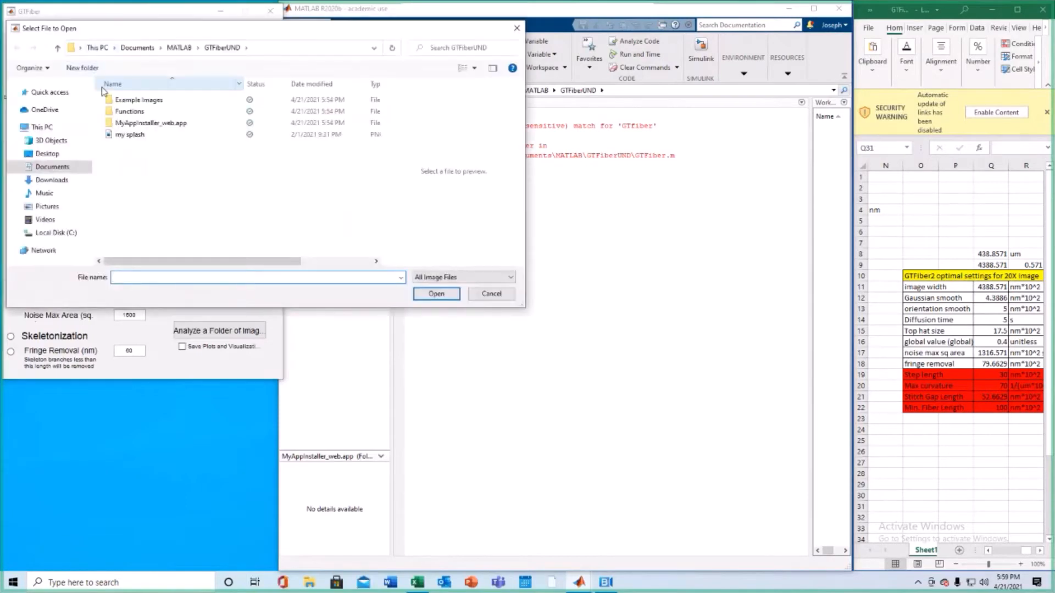
pyautogui.click(139, 99)
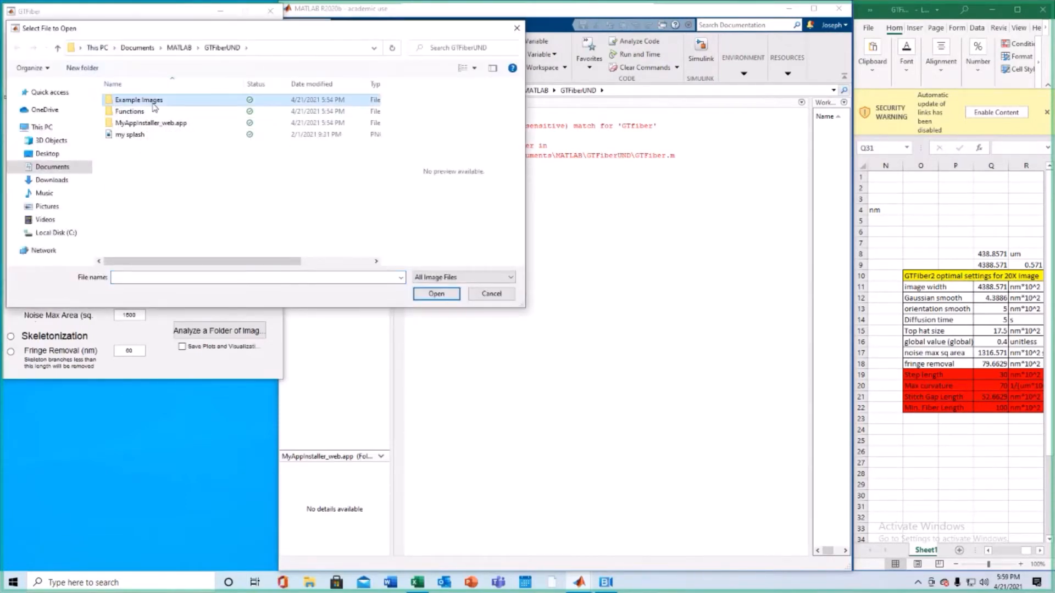
pyautogui.doubleClick(138, 99)
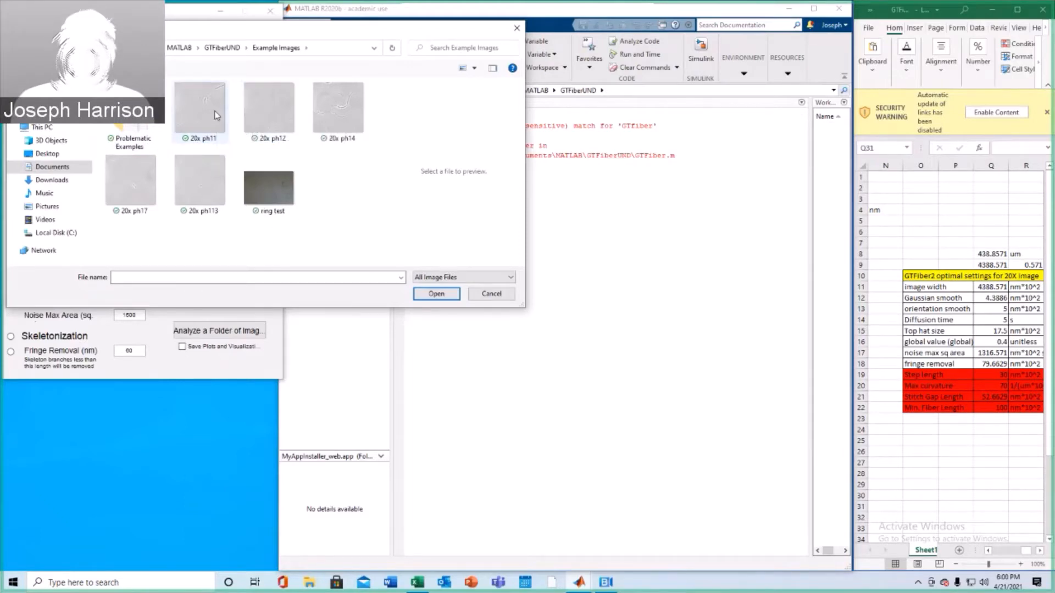
pyautogui.click(199, 105)
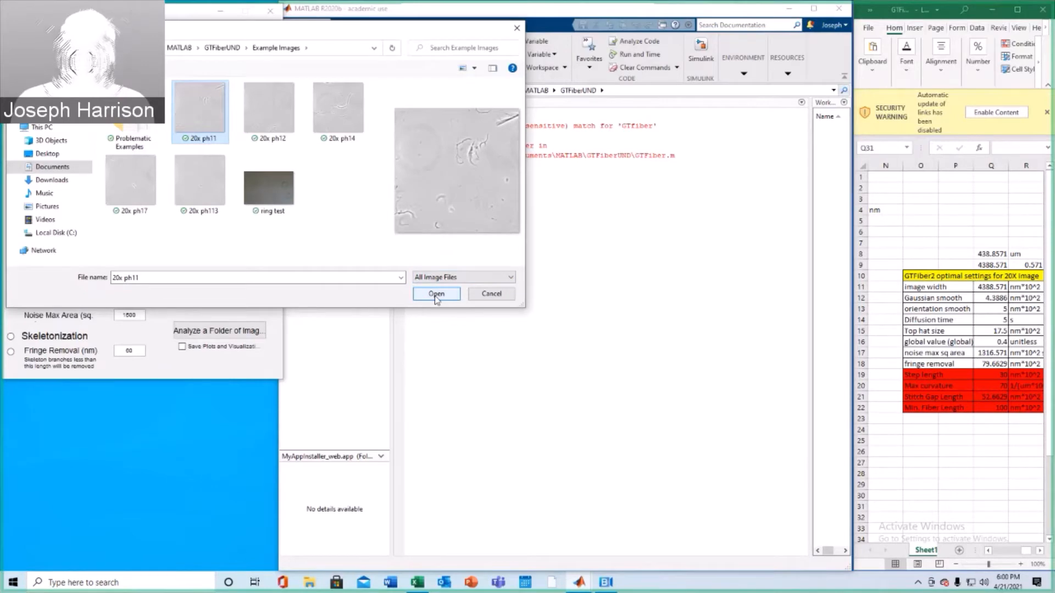
pyautogui.click(437, 294)
pyautogui.write('4')
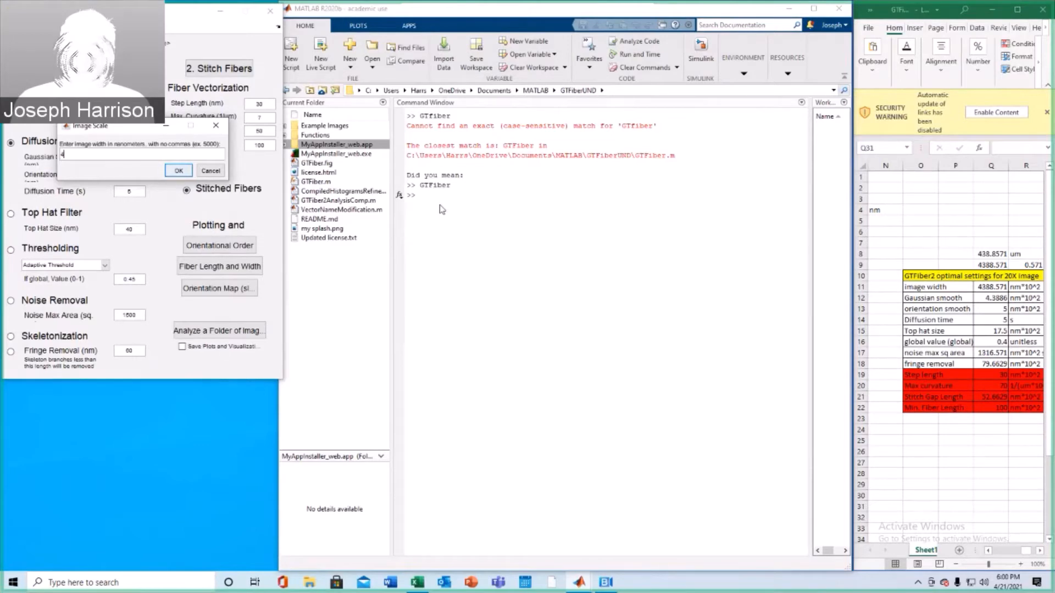
# Enter an image width of 4388.571 nm in the Image Scale prompt
pyautogui.write('388')
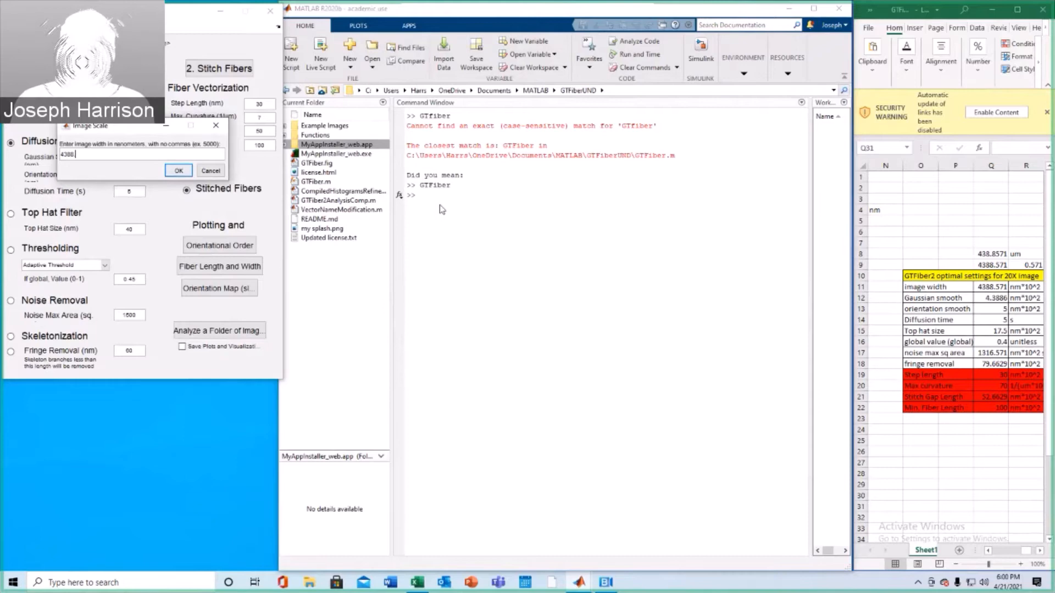
pyautogui.write('.571')
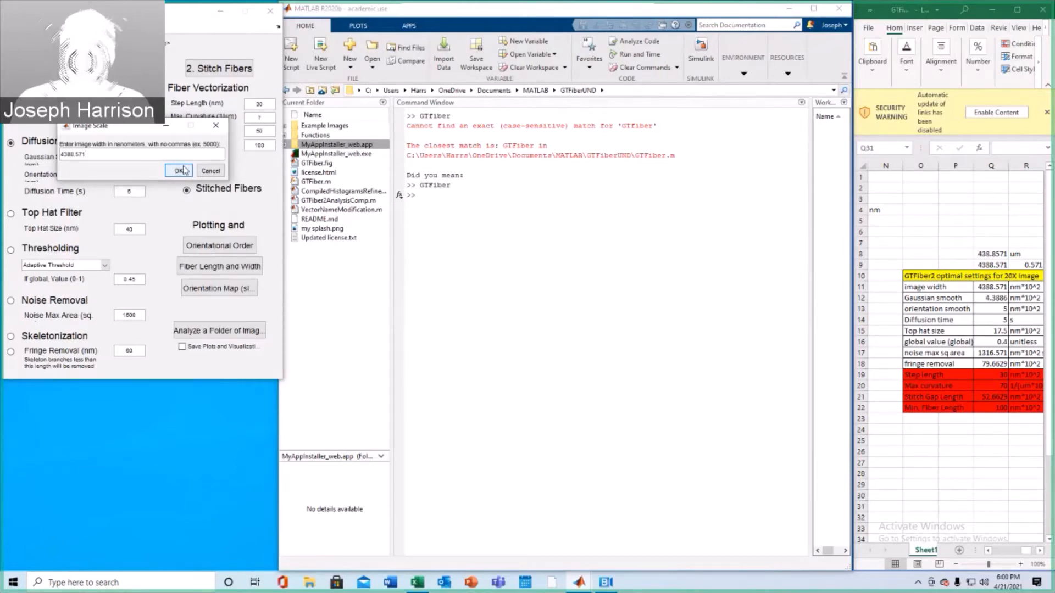
# Confirm the 4388.571 nm width, set smoothing 5, top hat size 17.5 and Global Threshold
pyautogui.click(177, 170)
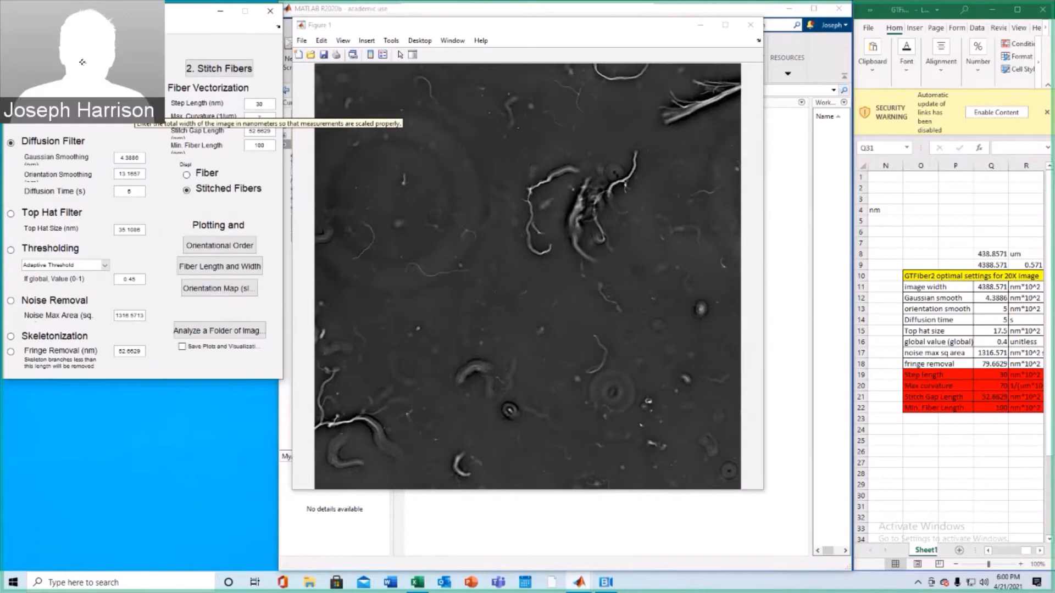
pyautogui.moveTo(130, 159)
pyautogui.write('5')
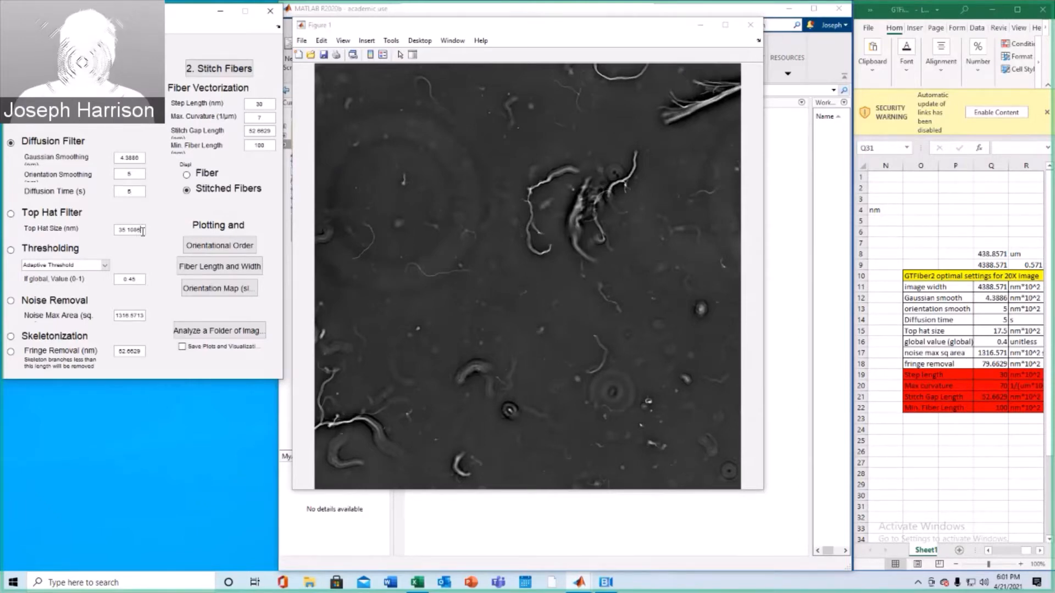
pyautogui.moveTo(131, 229)
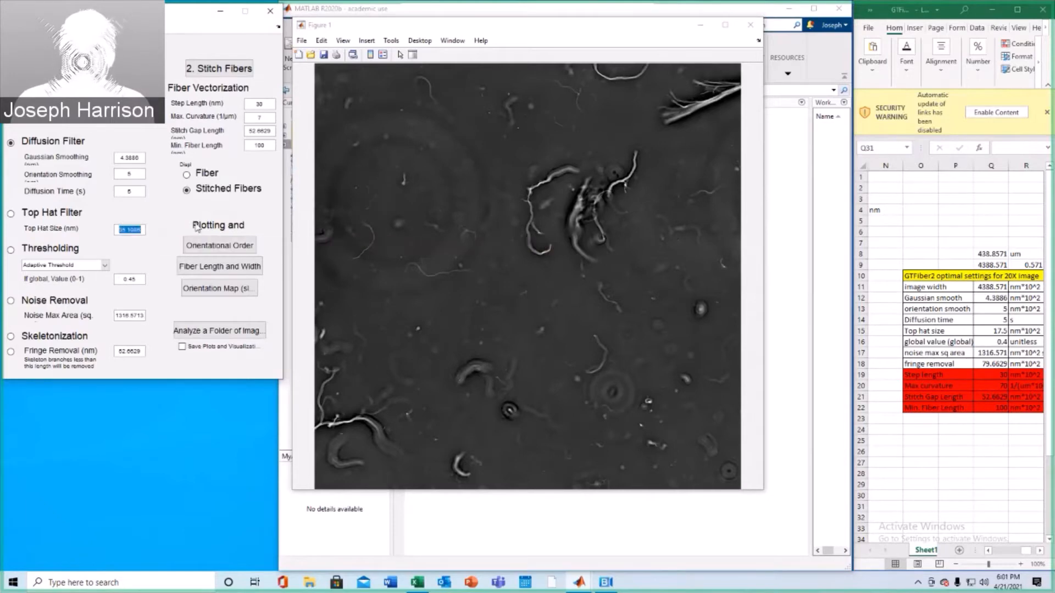
pyautogui.click(130, 230)
pyautogui.write('17.5')
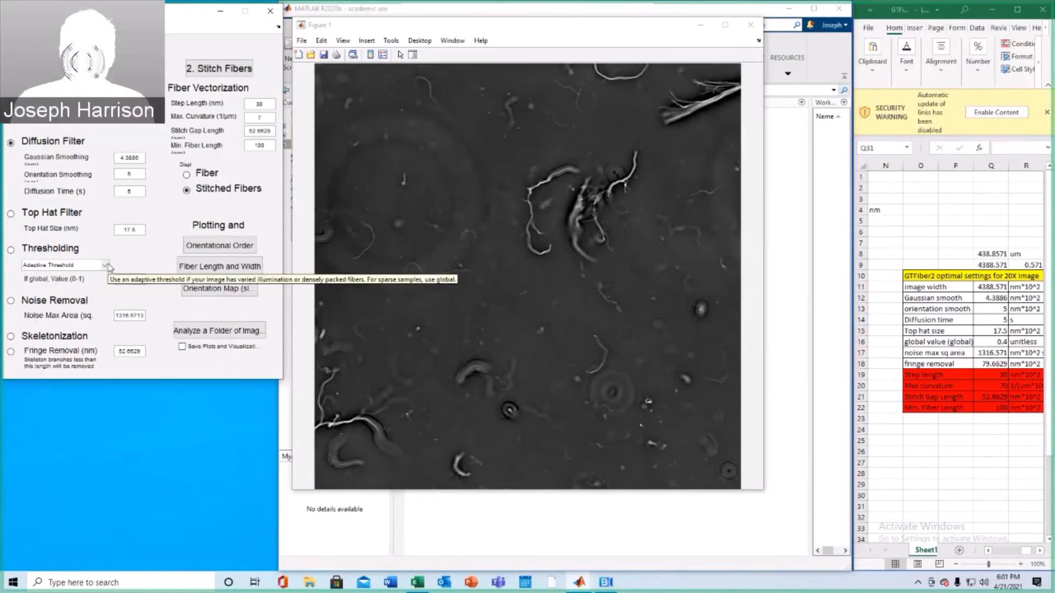
pyautogui.click(108, 264)
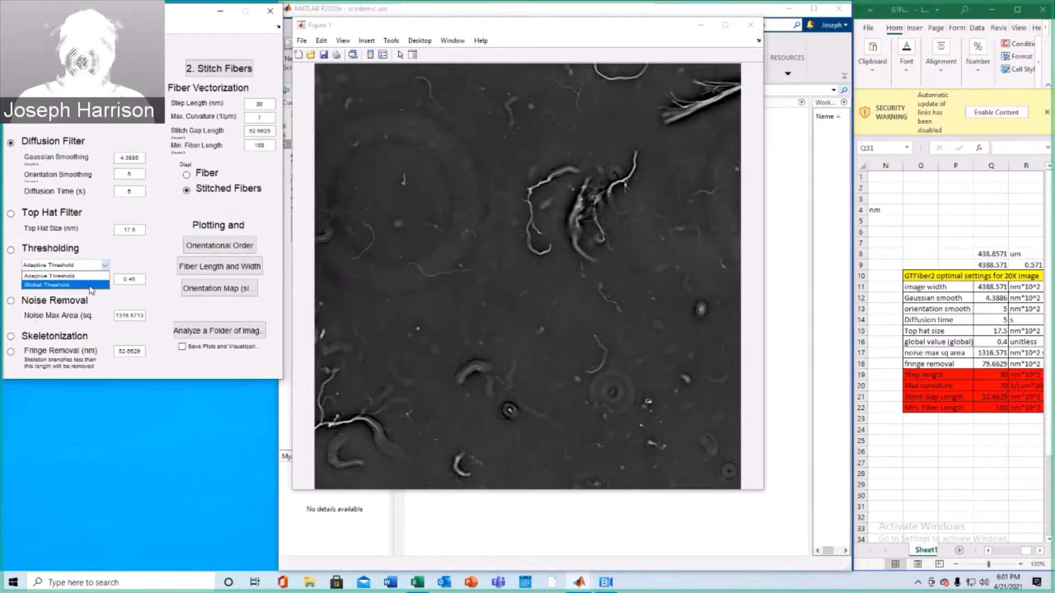
pyautogui.click(50, 283)
pyautogui.write('79.6629')
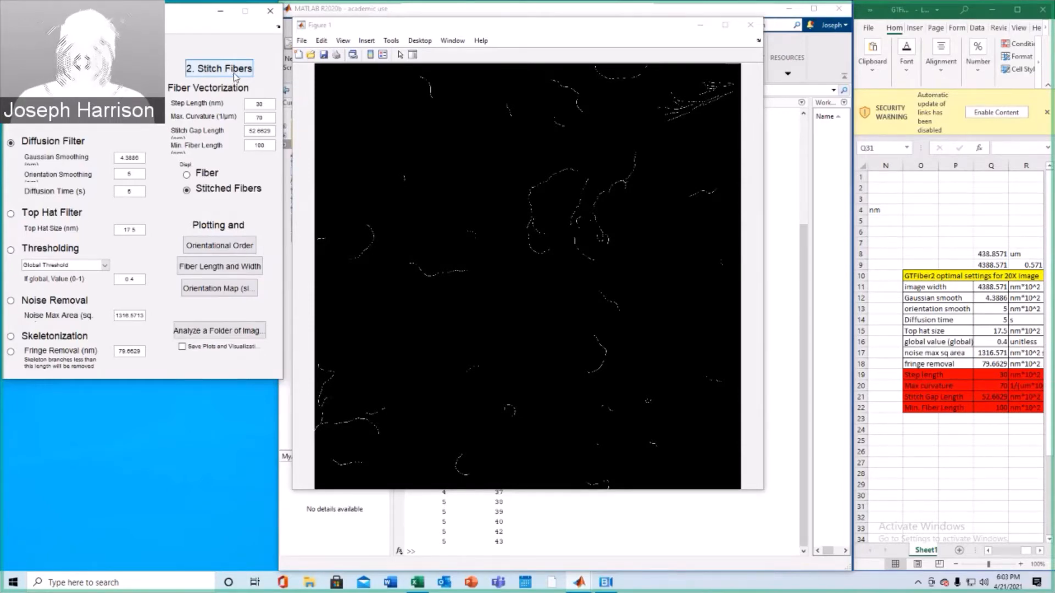
# Run 2. Stitch Fibers and close the resulting fiber trace plot (Figure 3)
pyautogui.click(219, 68)
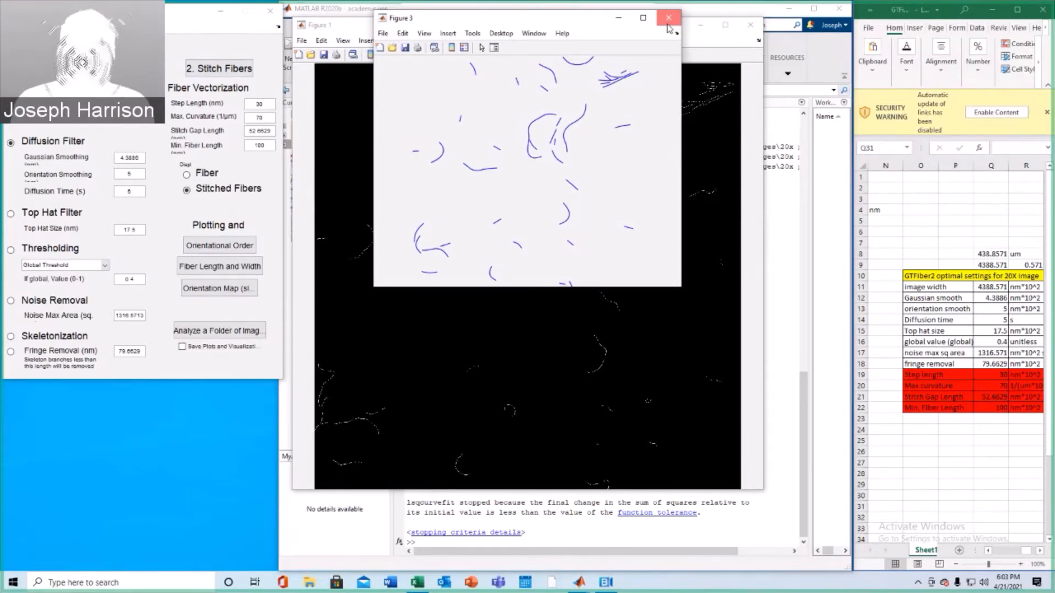
pyautogui.click(668, 17)
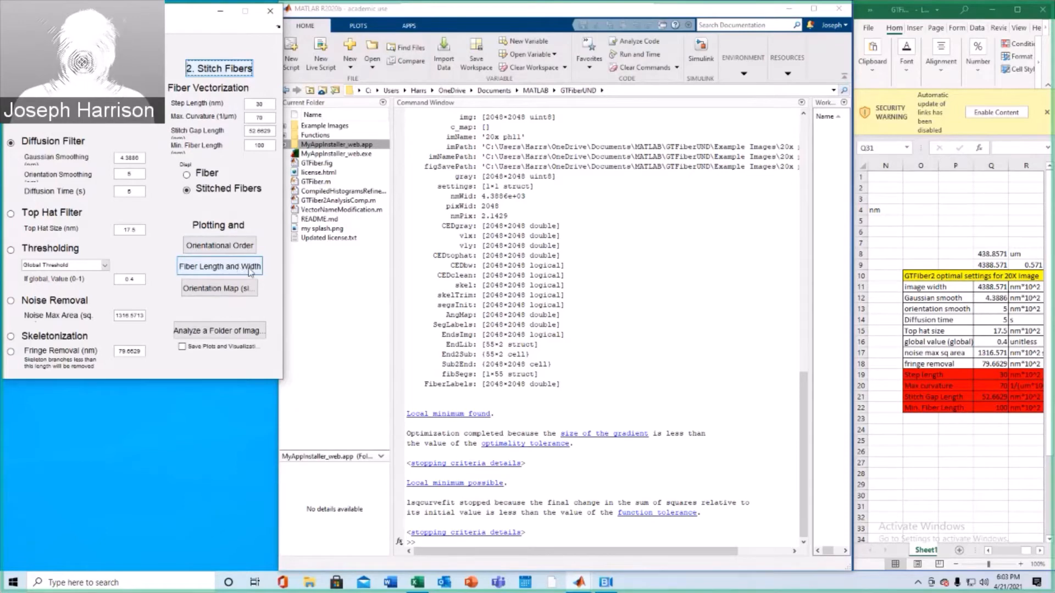
pyautogui.moveTo(287, 275)
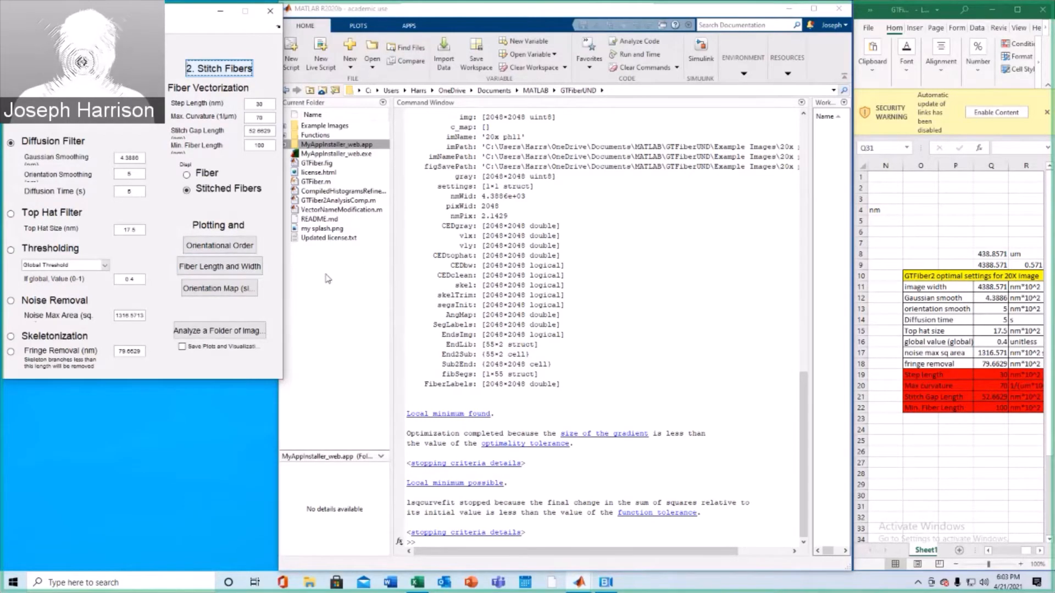
pyautogui.moveTo(406, 305)
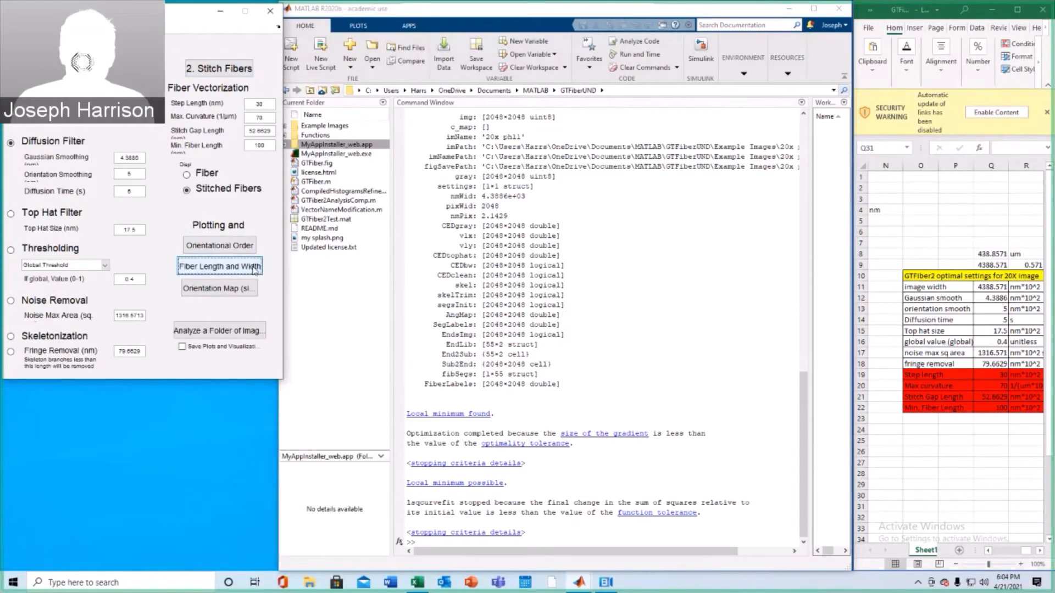
# Compute Fiber Length and Width, saving GTFiber2Test.mat, and inspect it in Current Folder
pyautogui.click(219, 266)
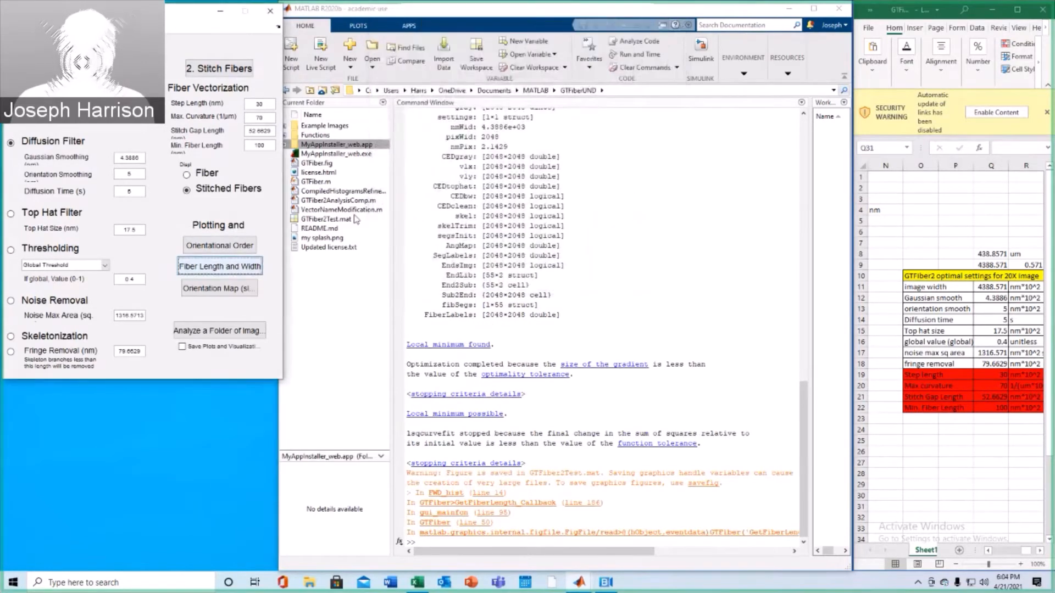
pyautogui.click(326, 219)
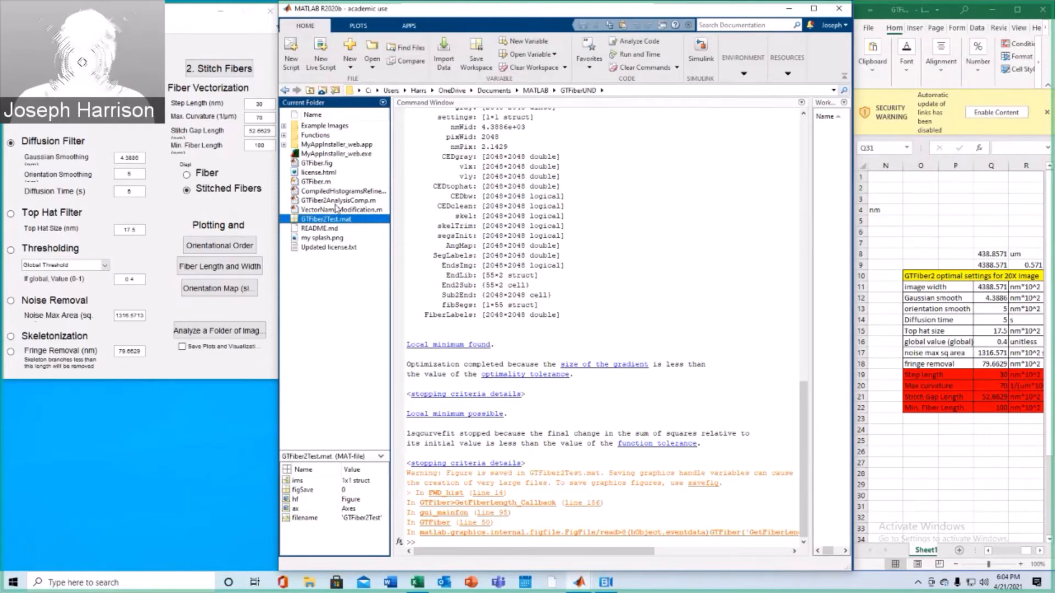
pyautogui.click(342, 200)
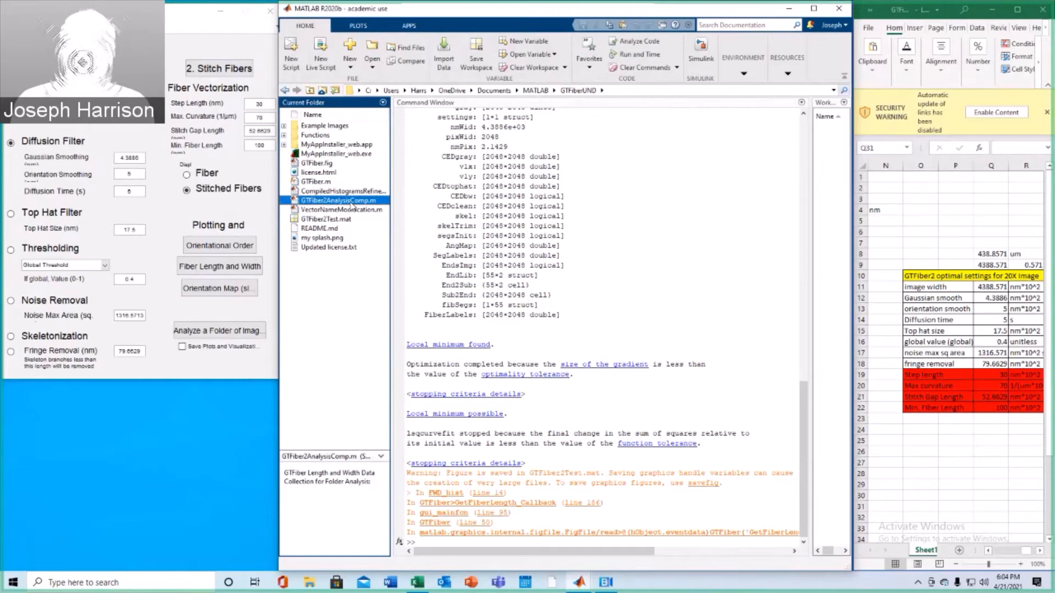
# Edit GTFiber2AnalysisComp.m to use PH11 instead of PH12 vector names and run it
pyautogui.doubleClick(336, 200)
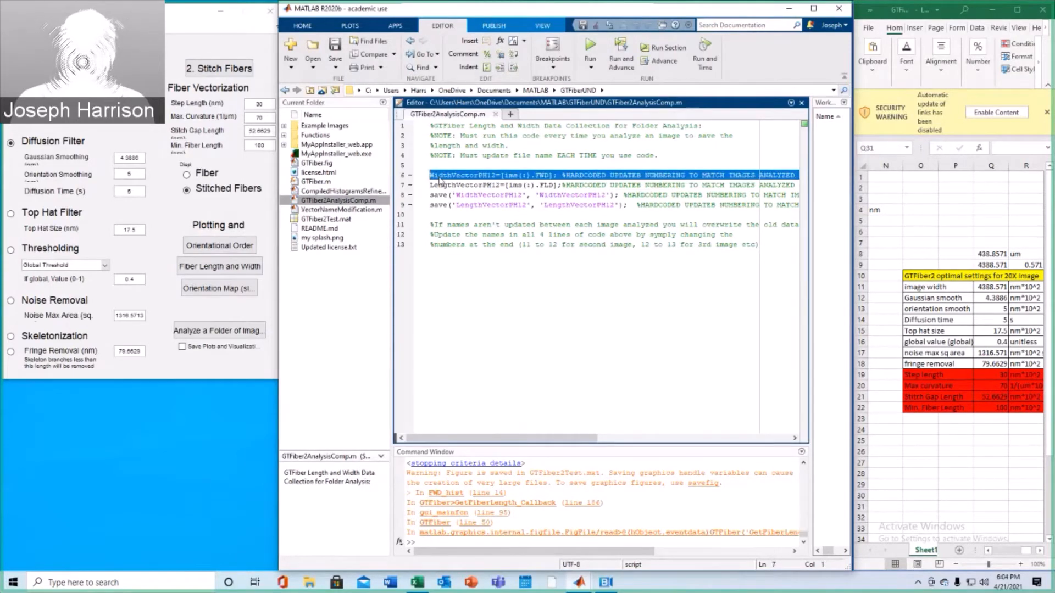
pyautogui.click(490, 175)
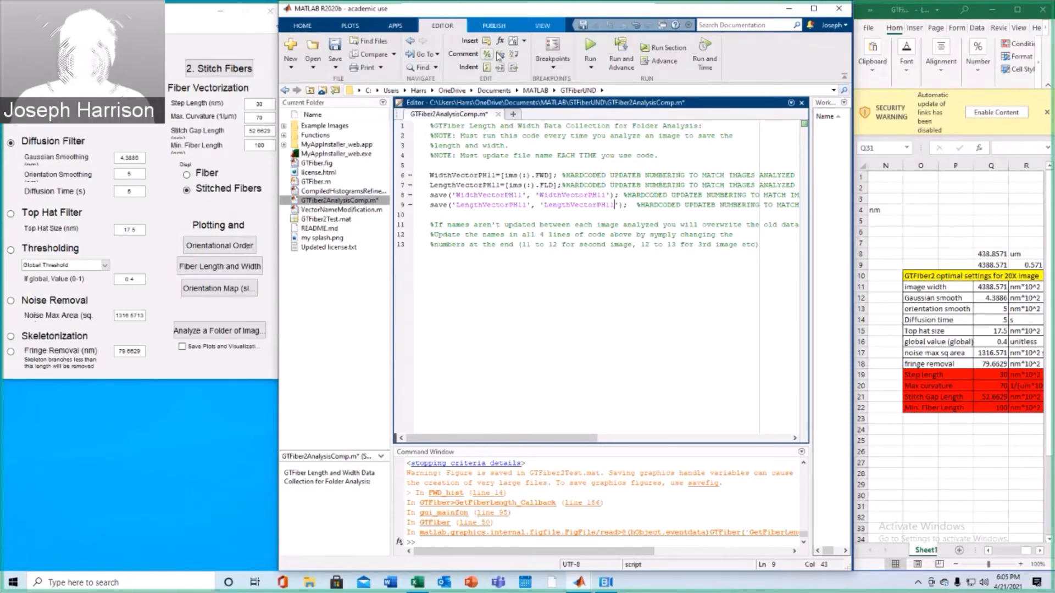
pyautogui.click(590, 49)
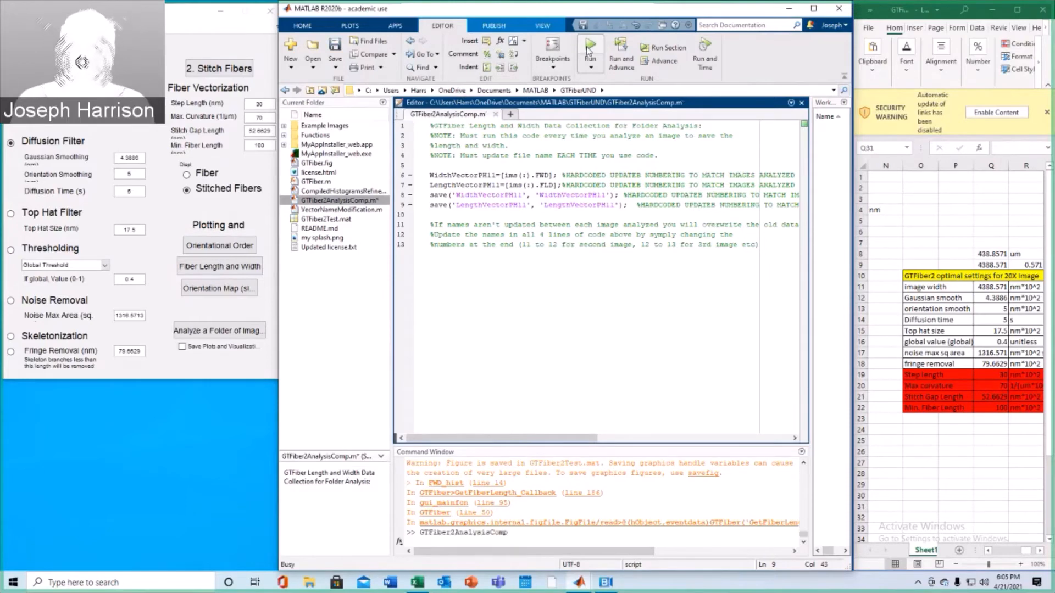
# Run GTFiber2AnalysisComp, close the width histogram and preview WidthVectorPH11.mat with 38 values
pyautogui.click(590, 46)
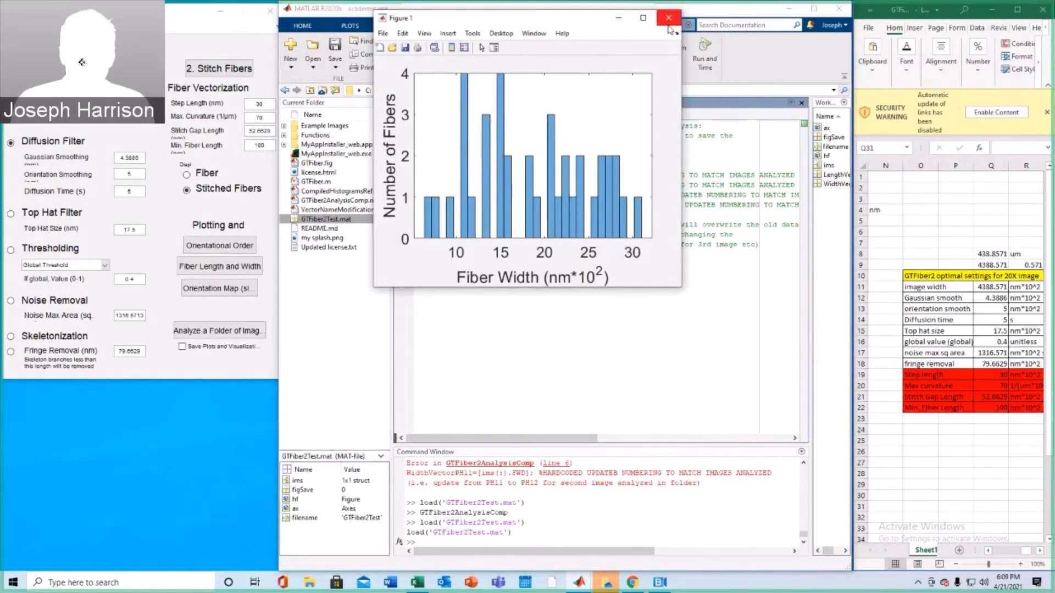
pyautogui.click(667, 17)
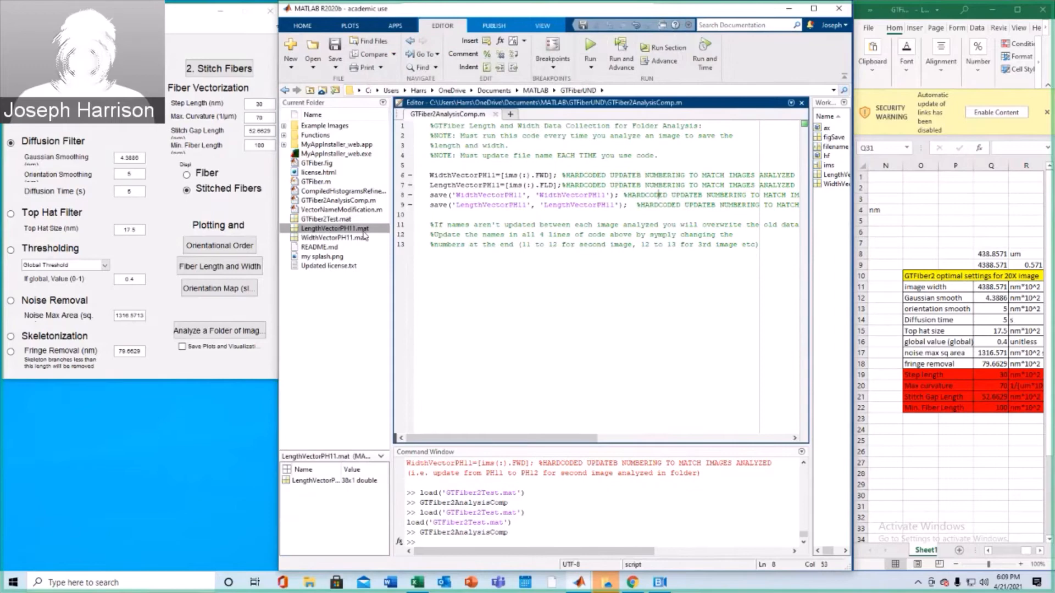
pyautogui.click(331, 238)
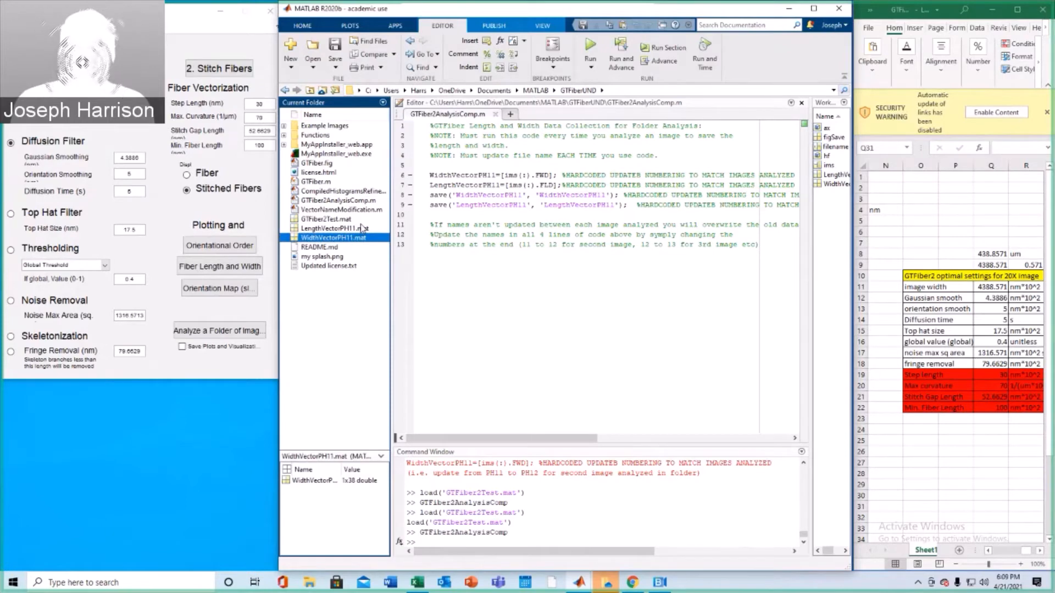
pyautogui.click(333, 228)
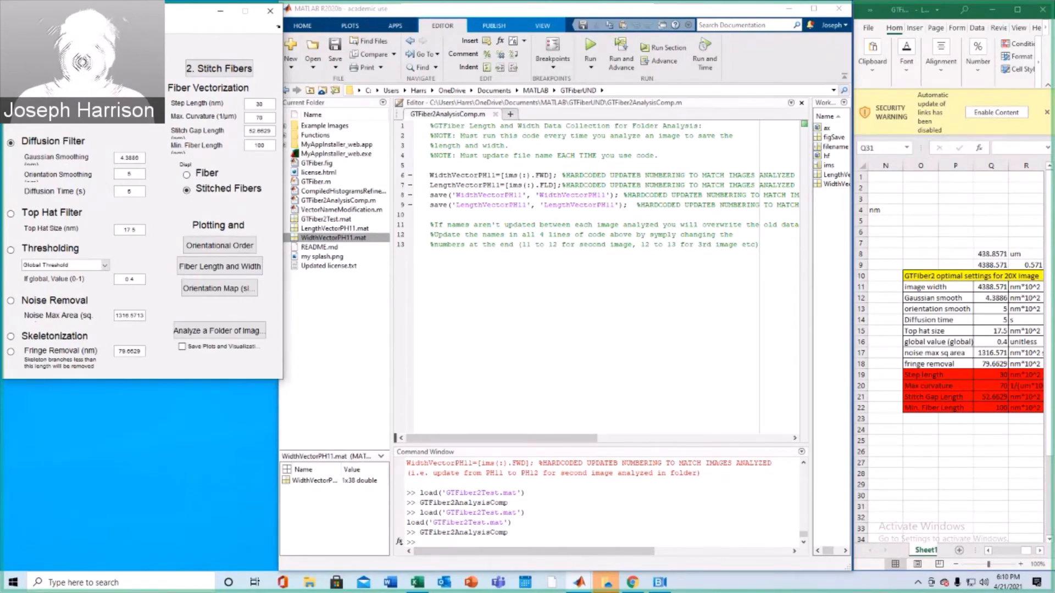
# Load the 20x ph12 example image at 4388.571 nm width and filter it to a fiber skeleton
pyautogui.click(219, 330)
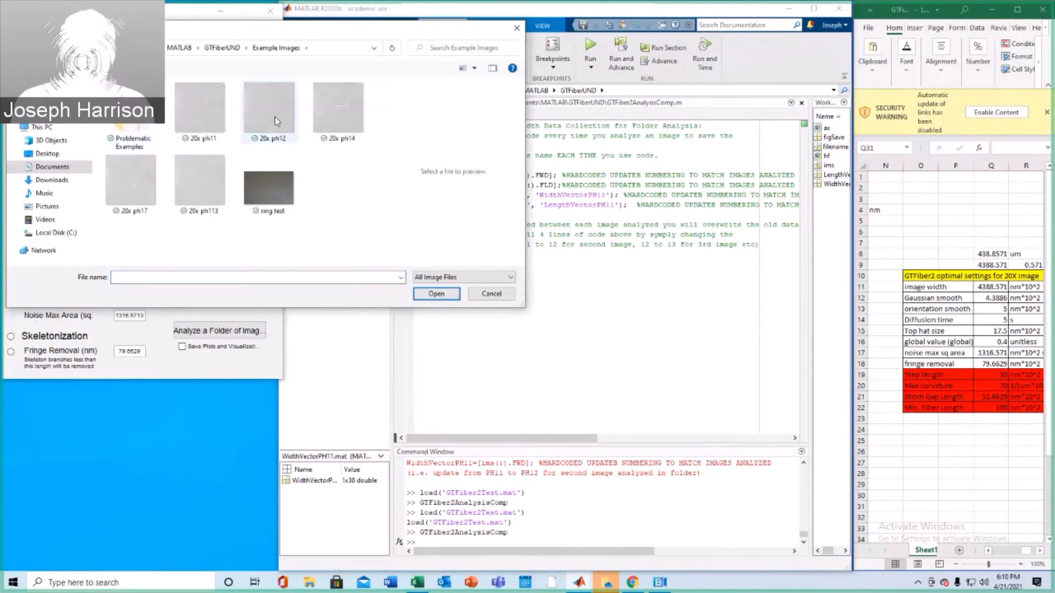
pyautogui.moveTo(288, 109)
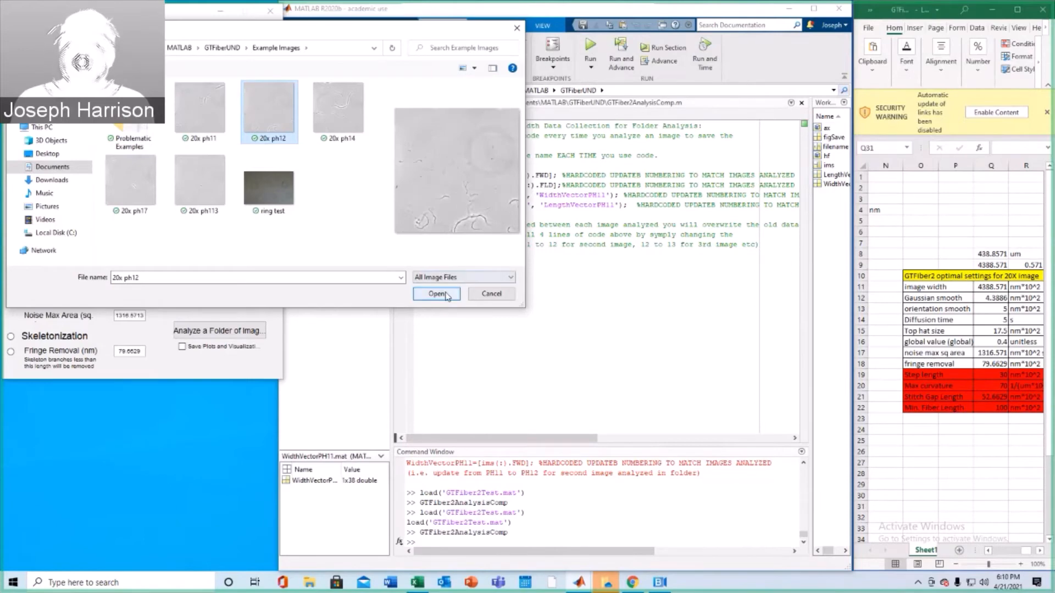
pyautogui.click(436, 294)
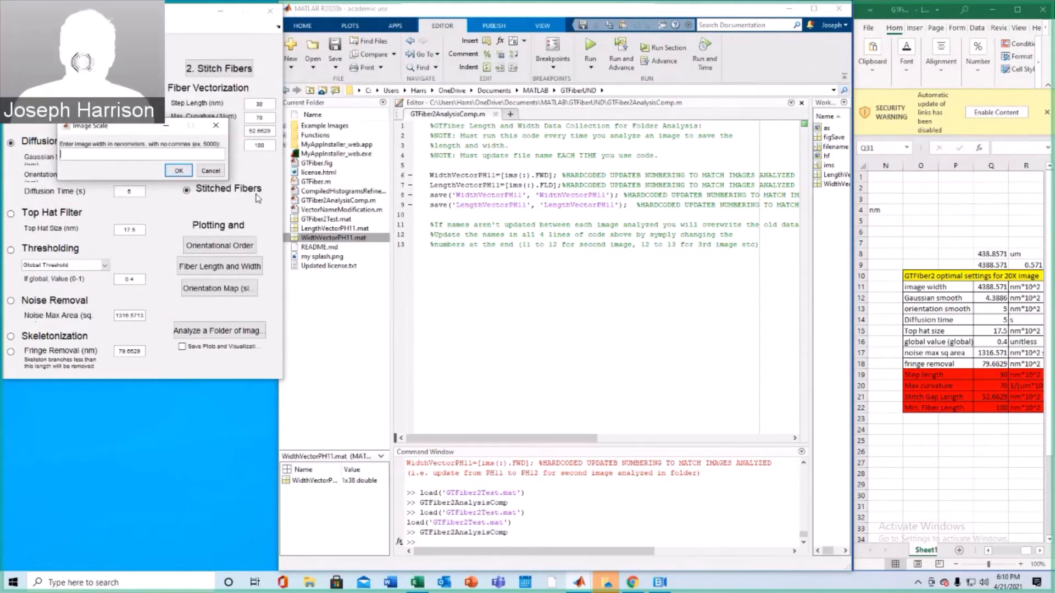
pyautogui.write('4388.571')
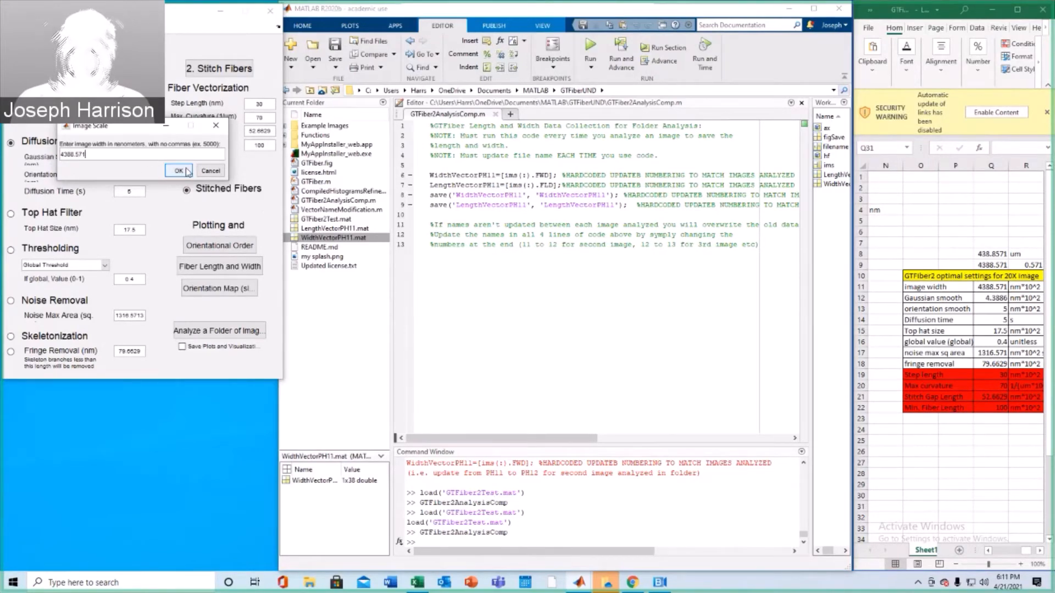
pyautogui.click(178, 170)
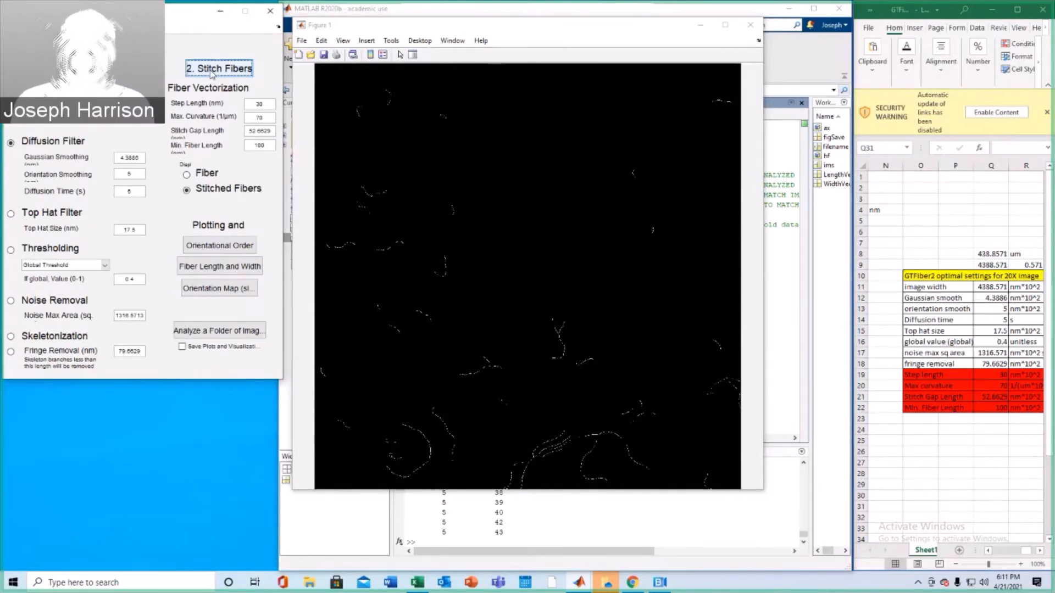
# Stitch the ph12 fibers, compute the width distribution (mean 20.1), then close the histogram
pyautogui.click(218, 68)
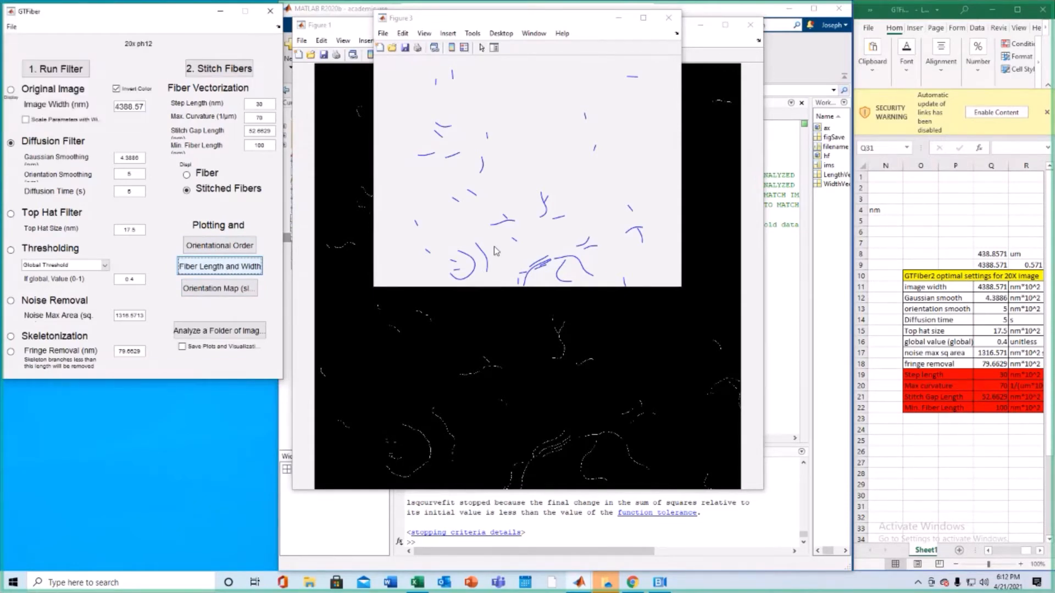
pyautogui.click(218, 266)
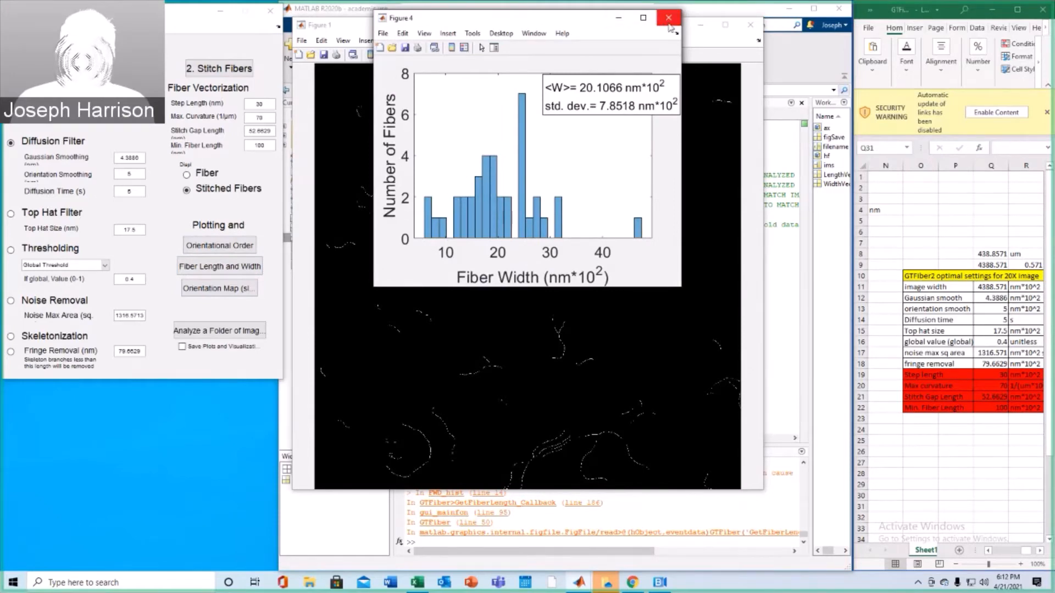
pyautogui.moveTo(668, 17)
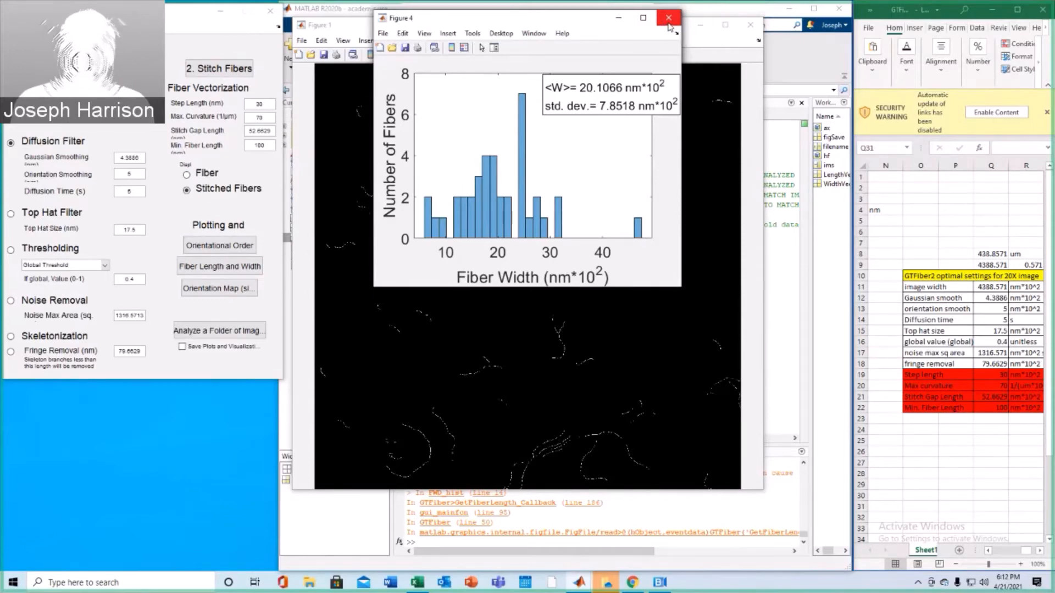
pyautogui.click(668, 18)
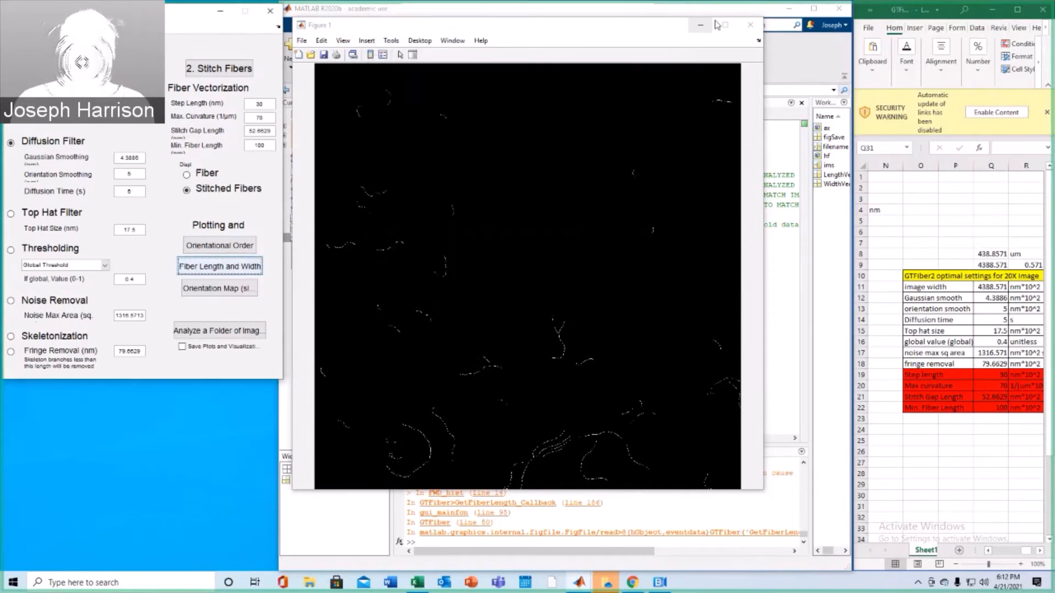
# Replace PH11 with PH12 in the width and length assignment and save lines of GTFiber2AnalysisComp.m
pyautogui.click(750, 24)
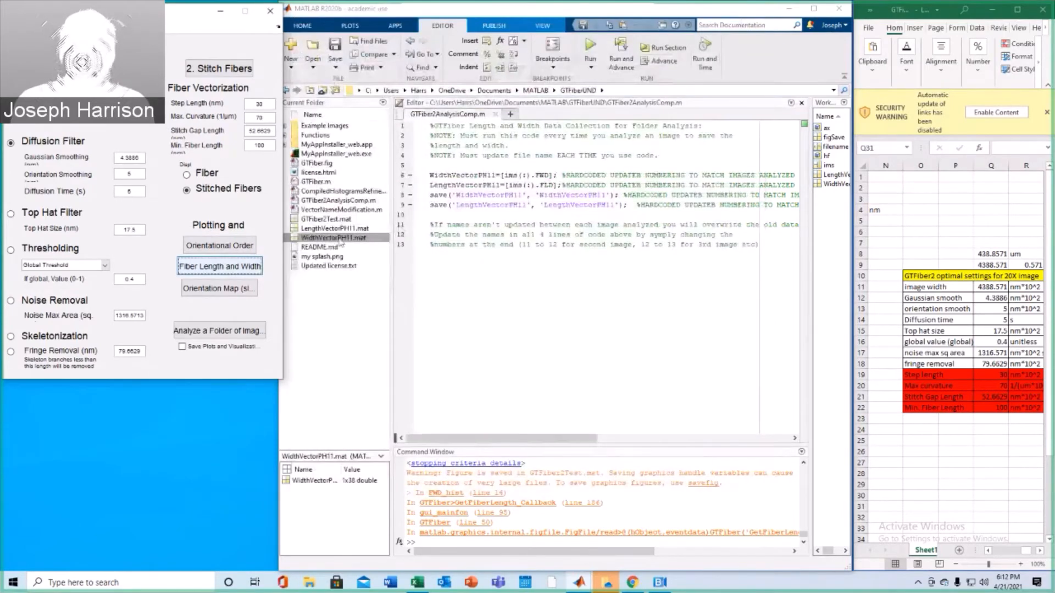
pyautogui.click(326, 219)
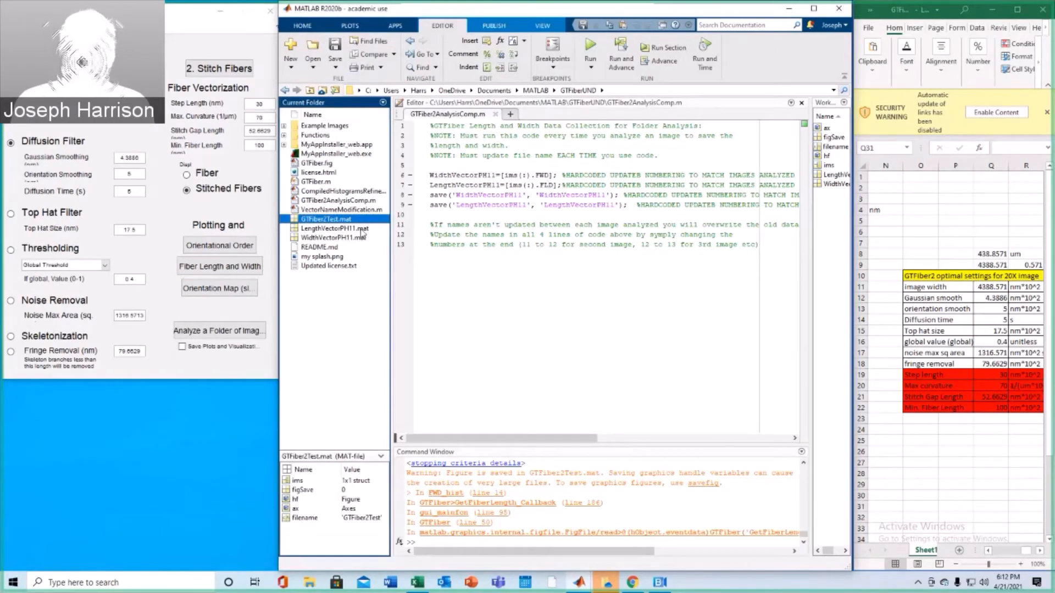
pyautogui.moveTo(493, 196)
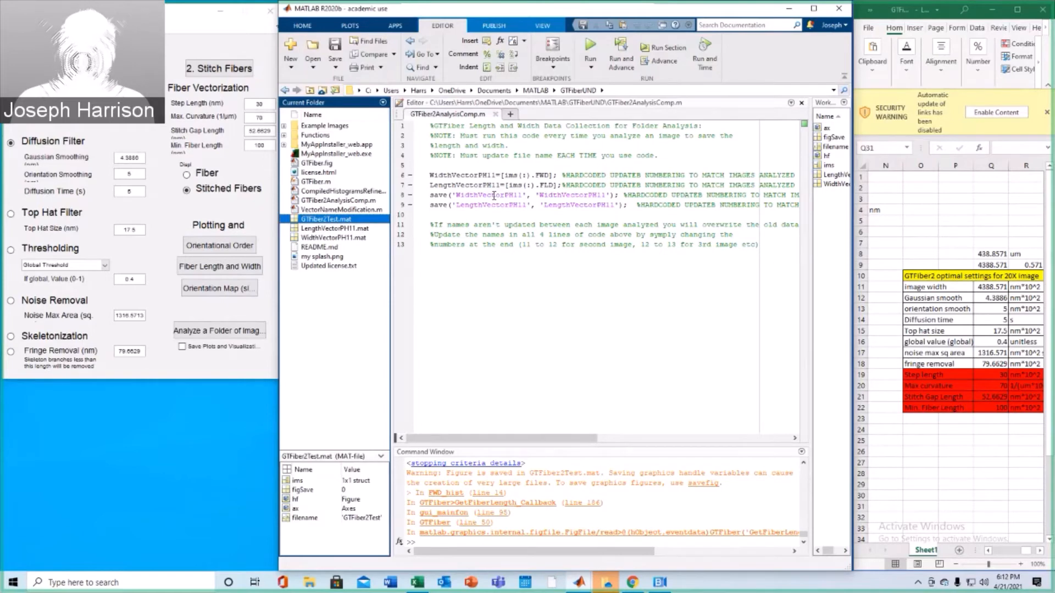
pyautogui.click(615, 148)
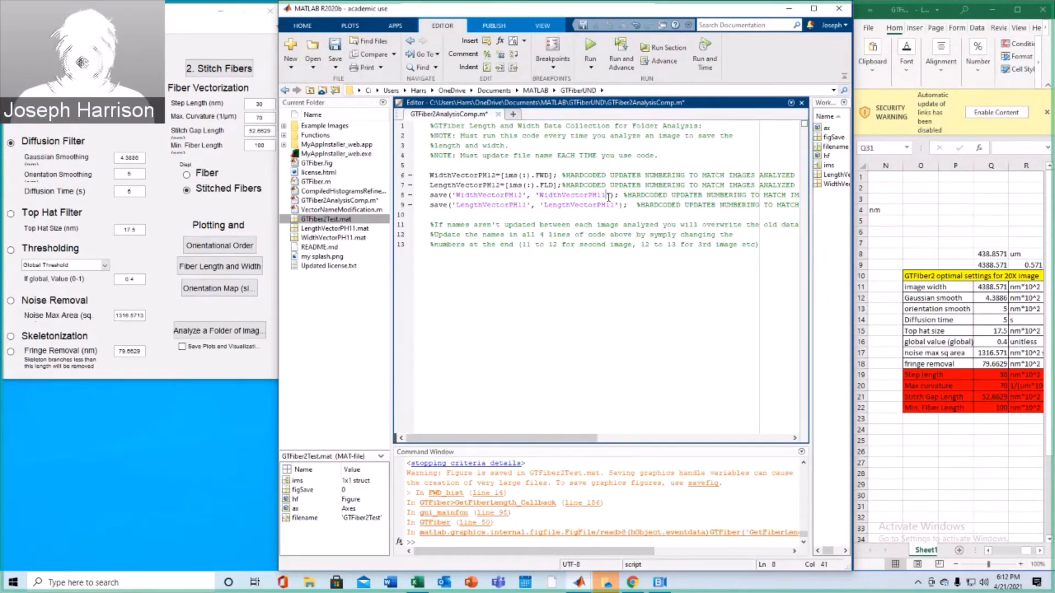
pyautogui.click(528, 205)
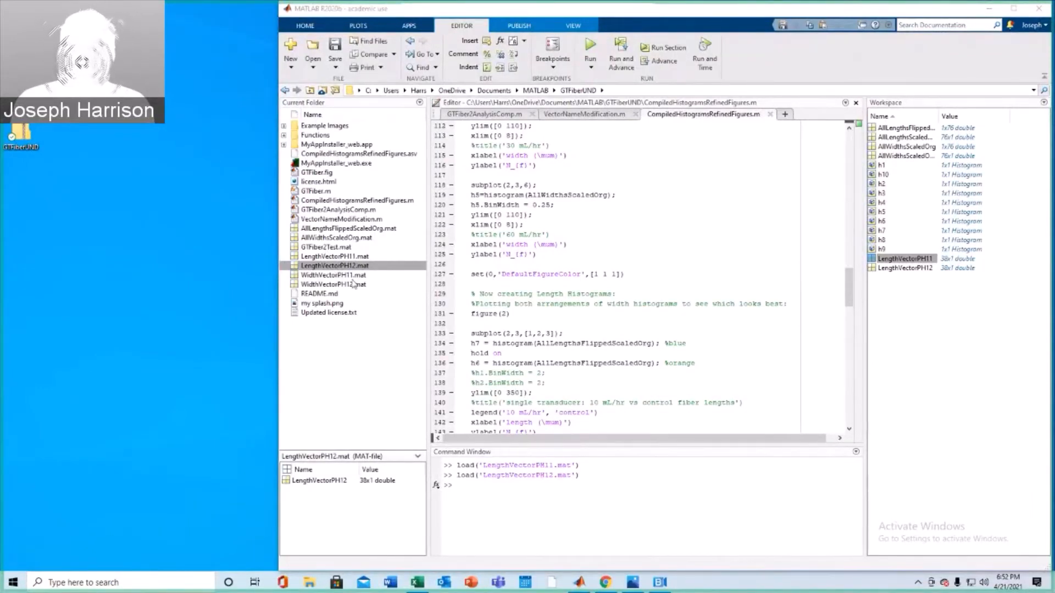
# Preview GTFiber2Test.mat and close the reopened fiber-width histogram before rerunning the analysis
pyautogui.click(325, 246)
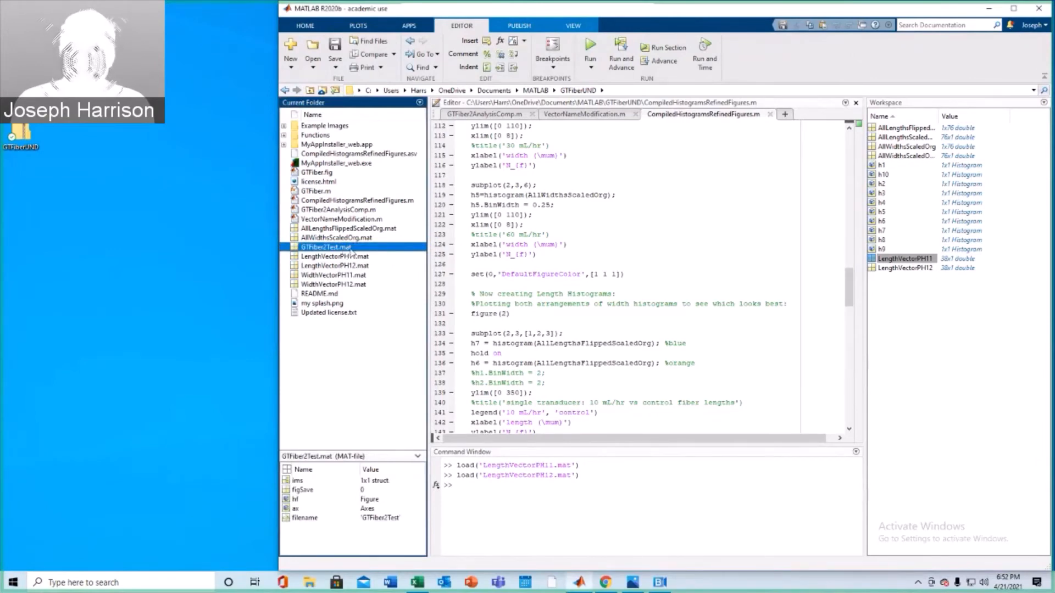
pyautogui.moveTo(345, 249)
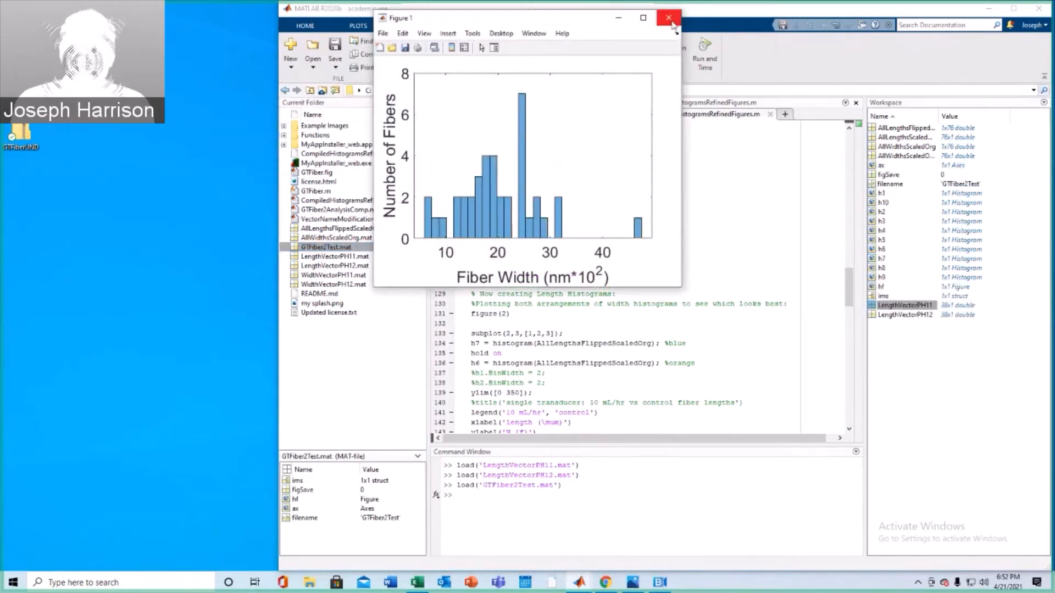
pyautogui.click(666, 17)
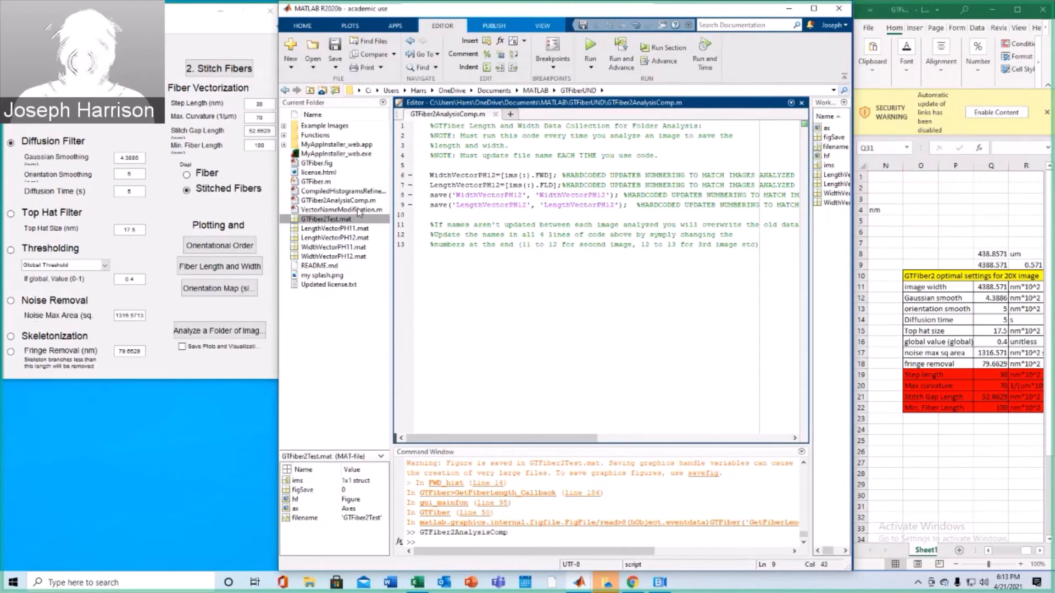
# In VectorNameModification.m, comment out unused loads and trim AllWidths to [WidthVectorPH11, WidthVectorPH12]
pyautogui.click(340, 210)
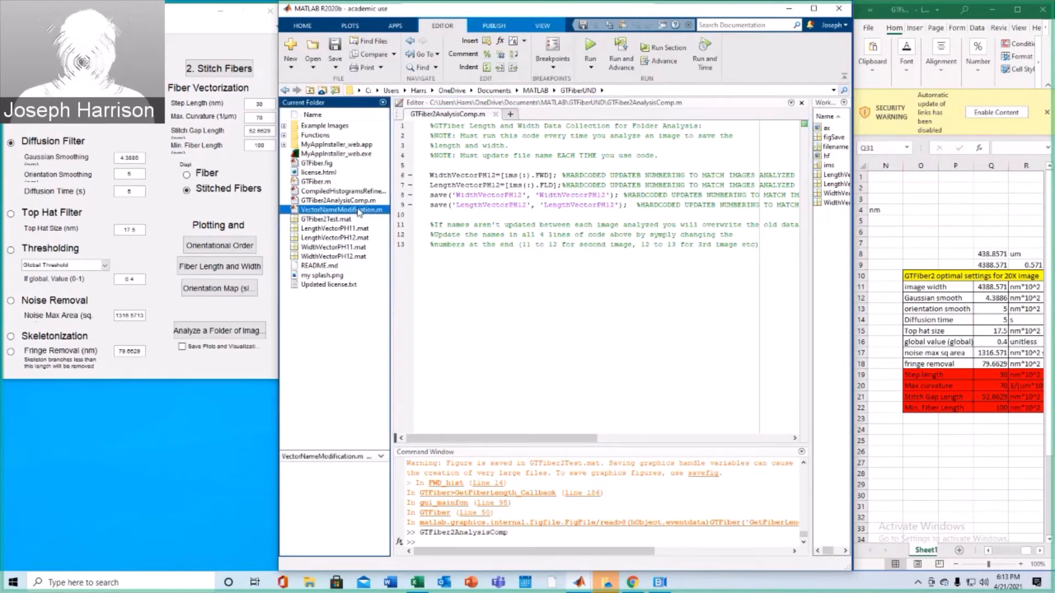
pyautogui.doubleClick(340, 209)
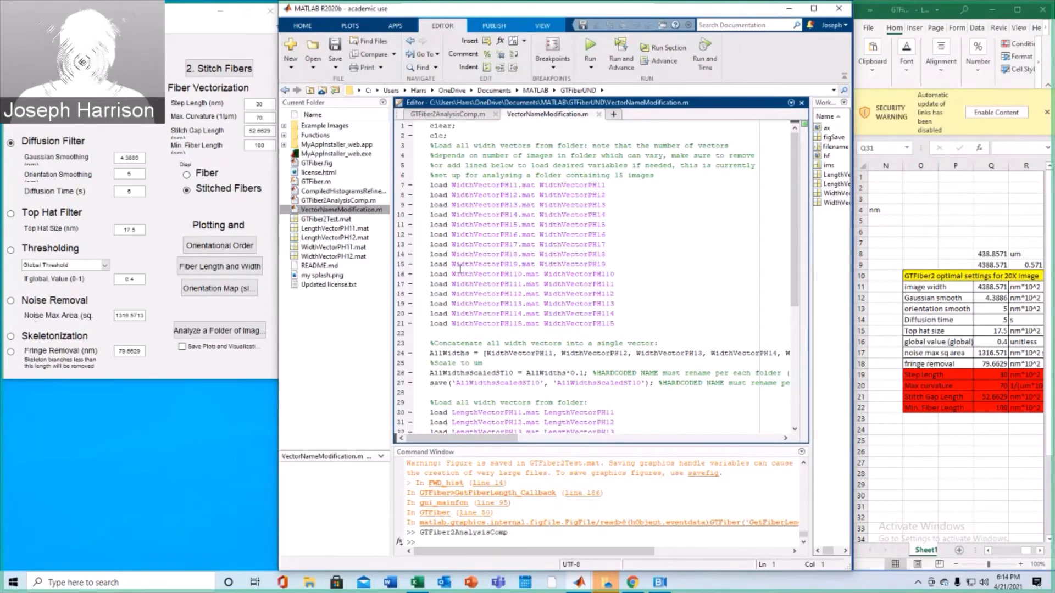
pyautogui.moveTo(431, 214); pyautogui.dragTo(592, 323)
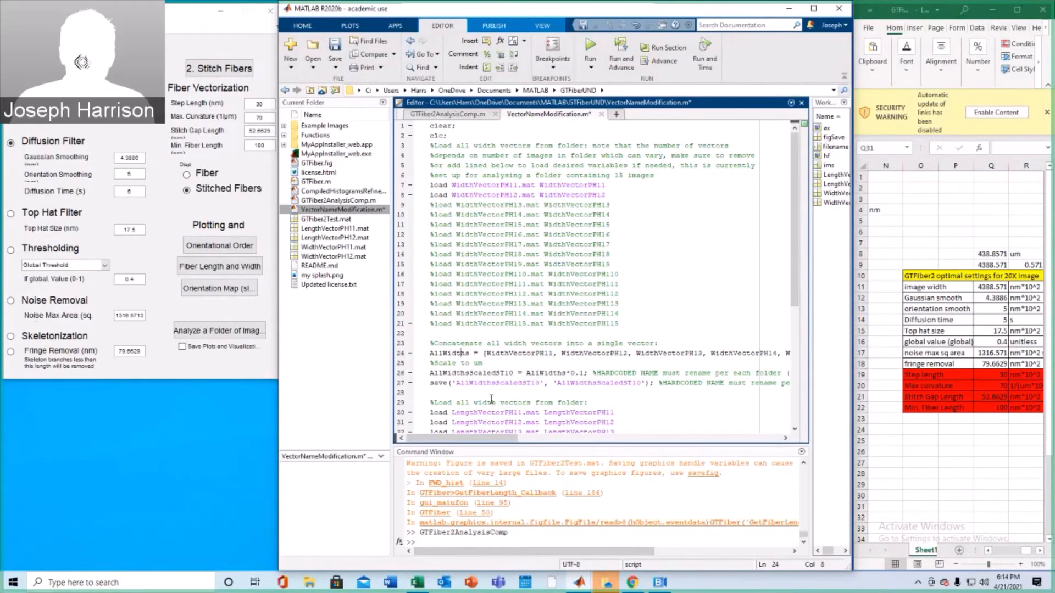
pyautogui.doubleClick(443, 353)
pyautogui.write('];%')
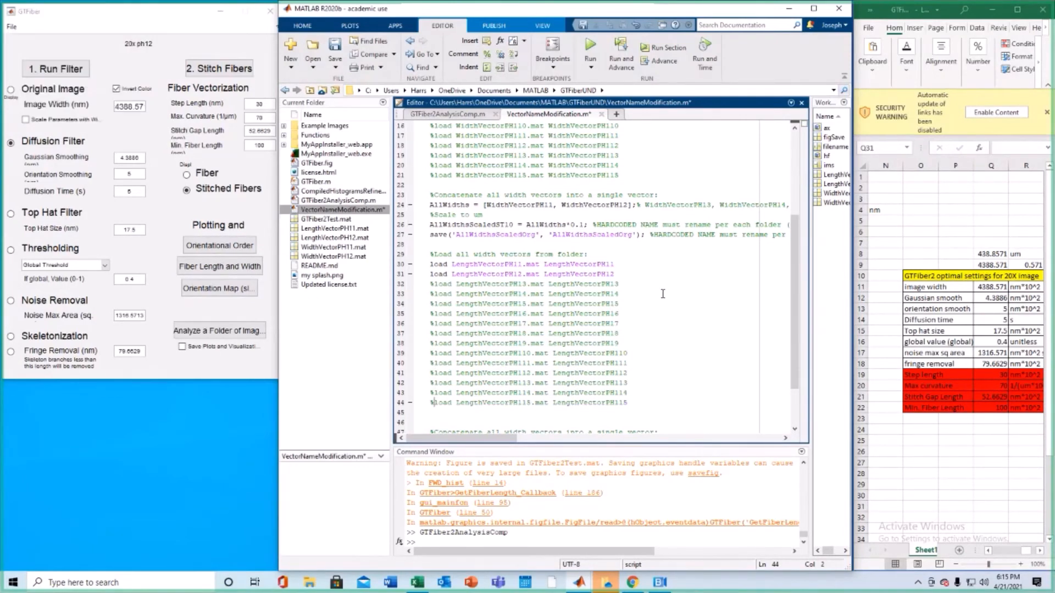
# Trim AllLengths to [LengthVectorPH11; LengthVectorPH12], keeping only those two length loads
pyautogui.scroll(-3)
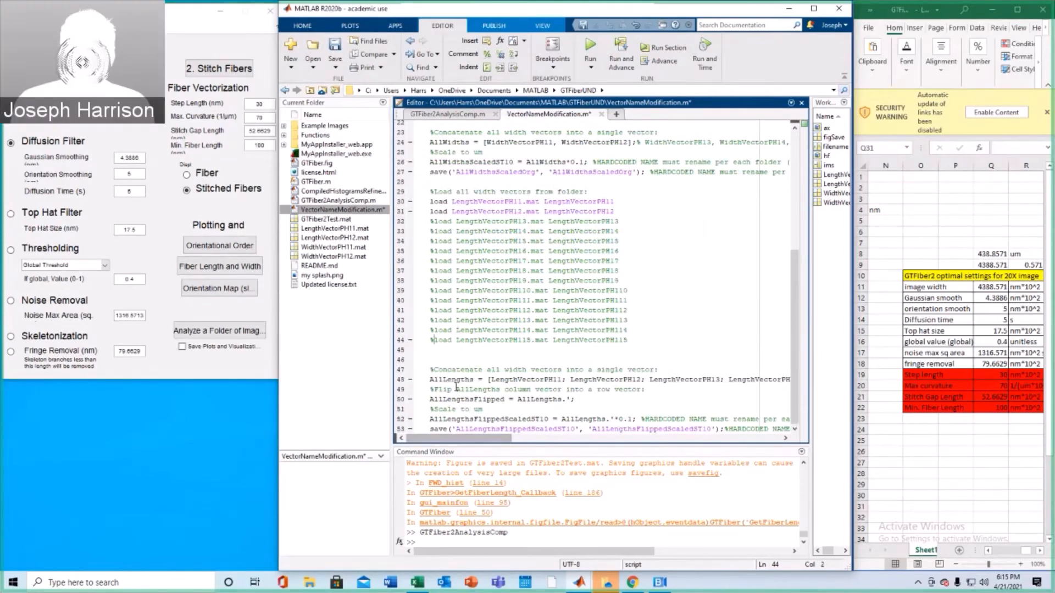
pyautogui.doubleClick(450, 379)
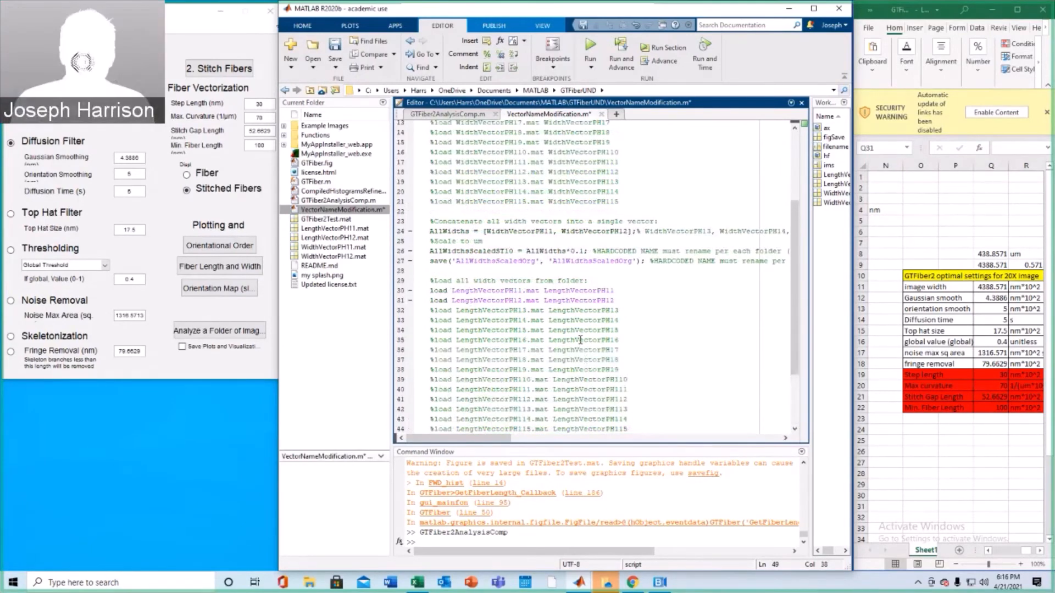
pyautogui.scroll(-3)
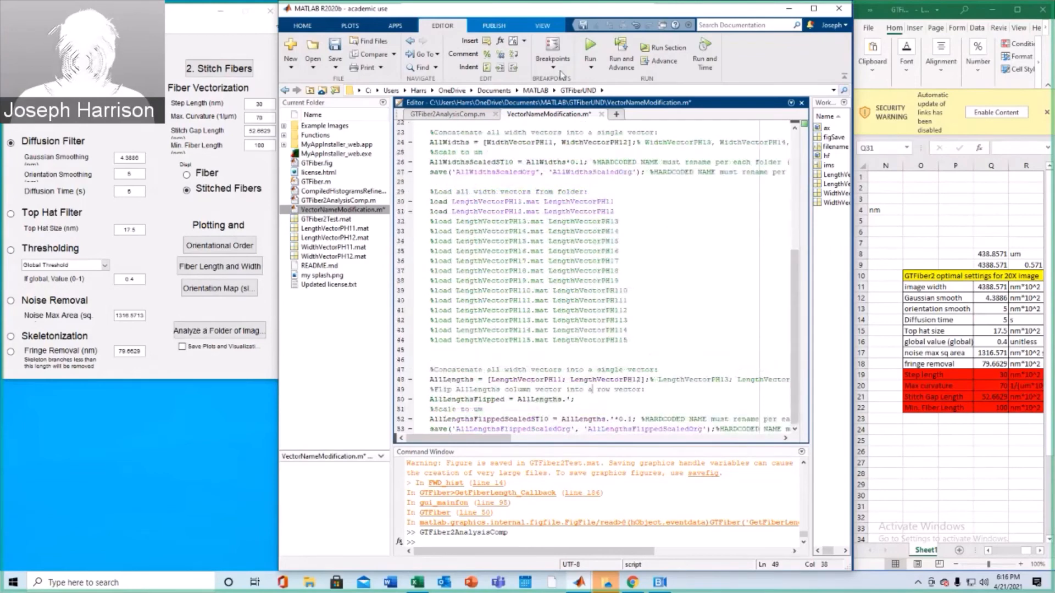
# Run the compilation, fix the scaled variable names on lines 26 and 52, rerun, and check AllLengthsFlippedScaledOrg
pyautogui.click(590, 46)
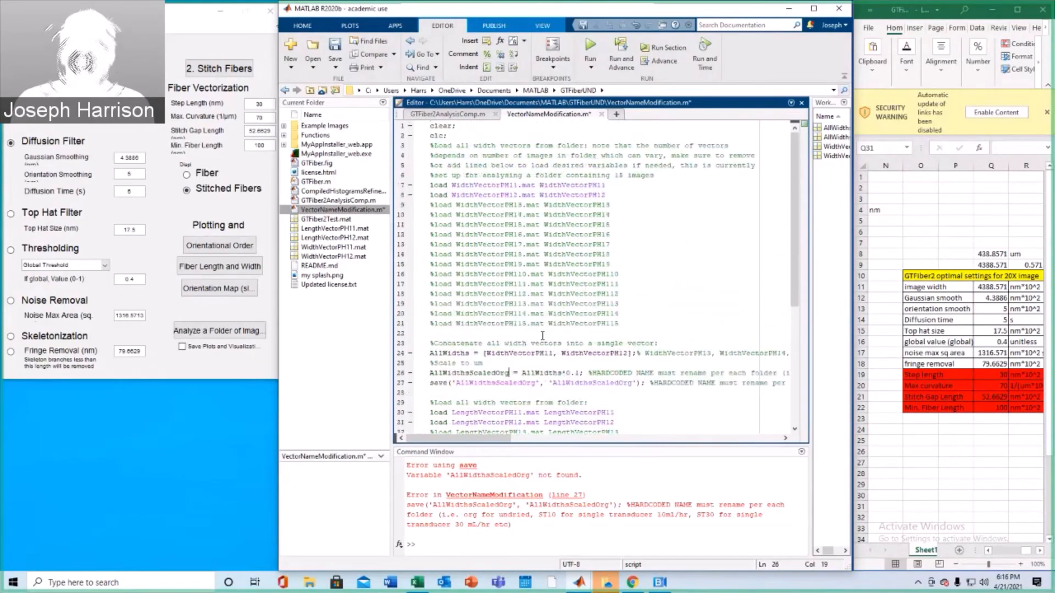
pyautogui.scroll(-3)
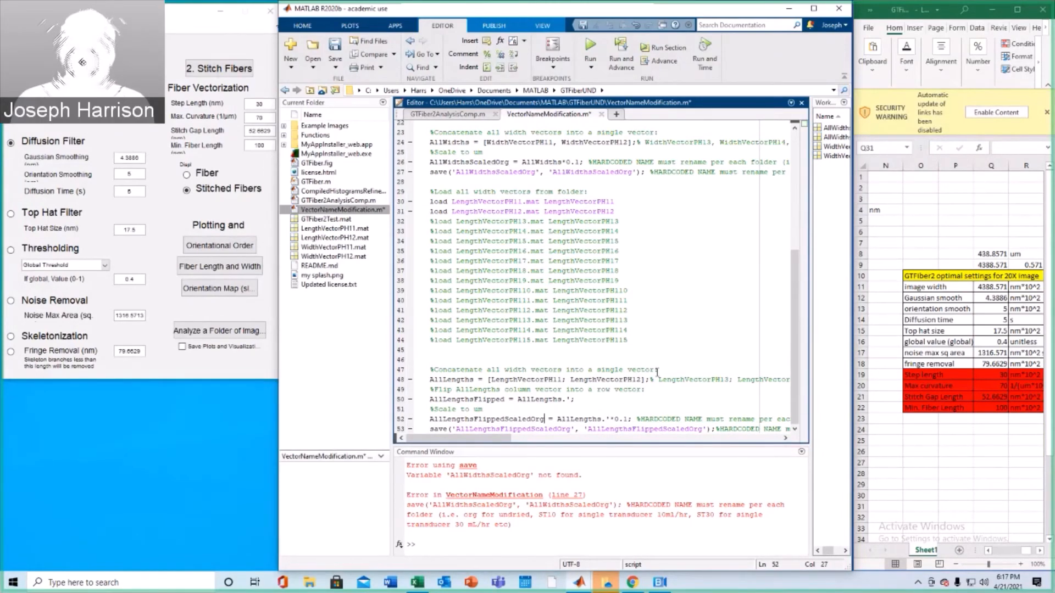
pyautogui.click(590, 45)
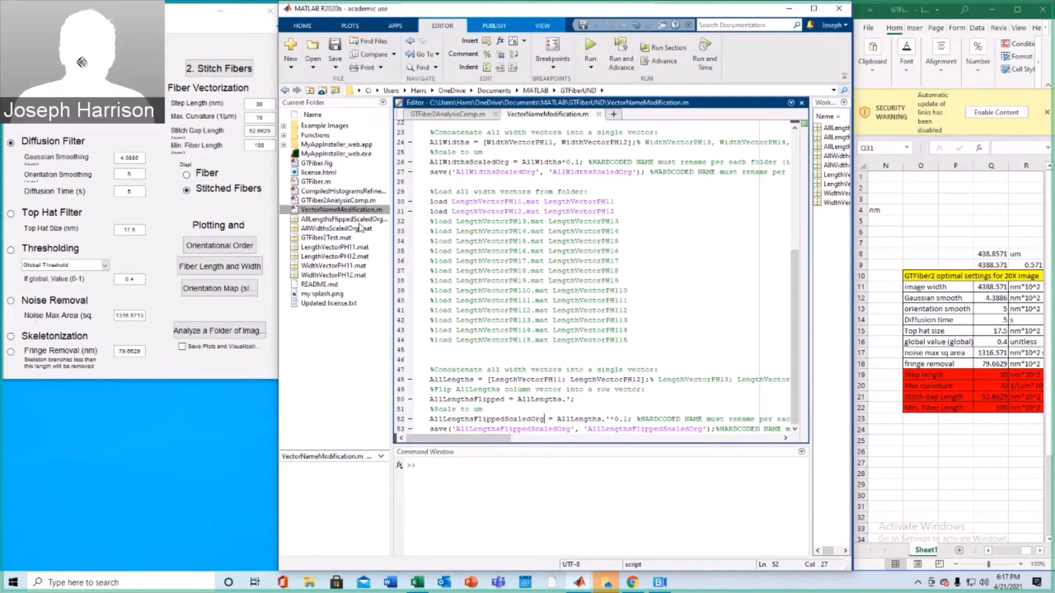
pyautogui.click(340, 219)
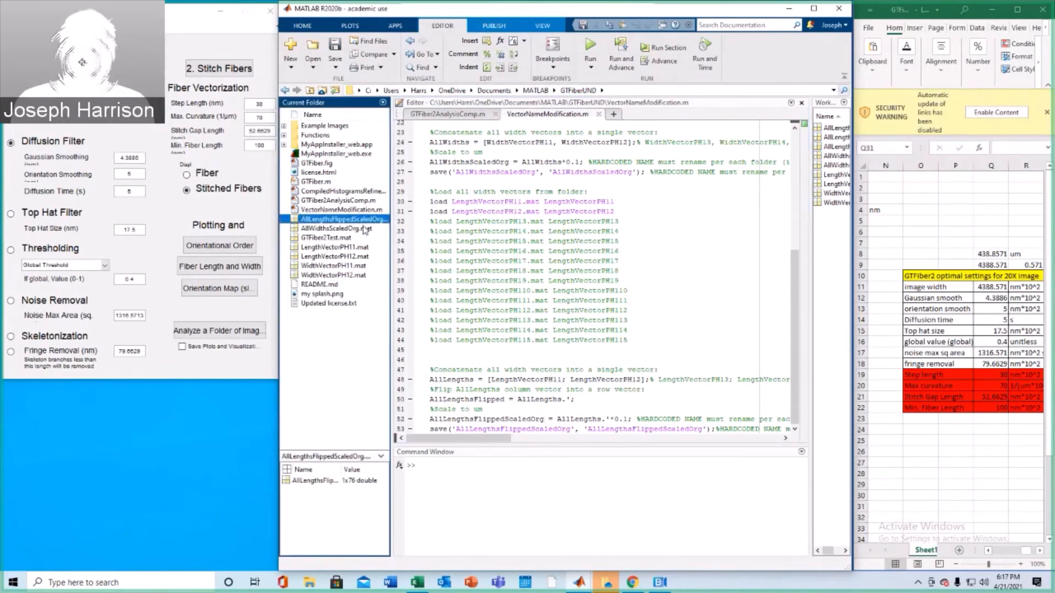
# Confirm AllWidthsScaledOrg and AllLengthsFlippedScaledOrg are 1x76 and pick CompiledHistogramsRefinedFigures.m
pyautogui.click(333, 228)
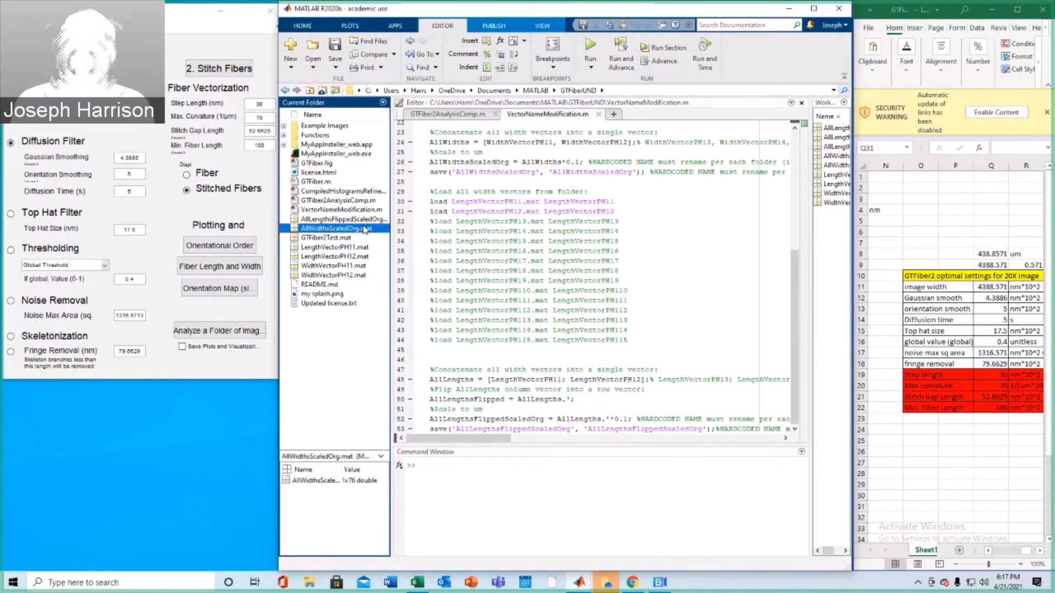
pyautogui.click(343, 219)
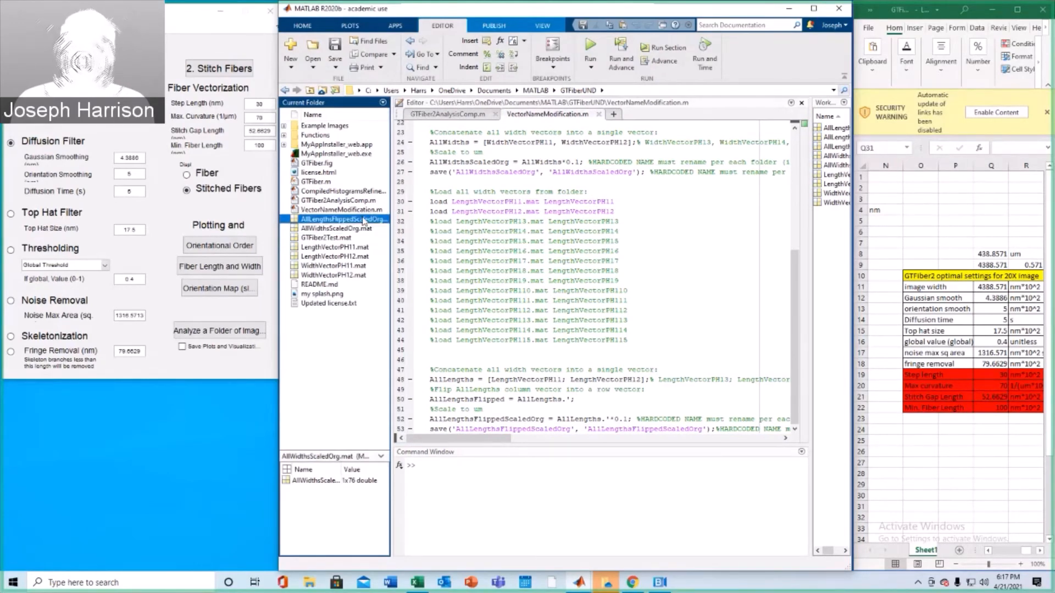
pyautogui.click(343, 219)
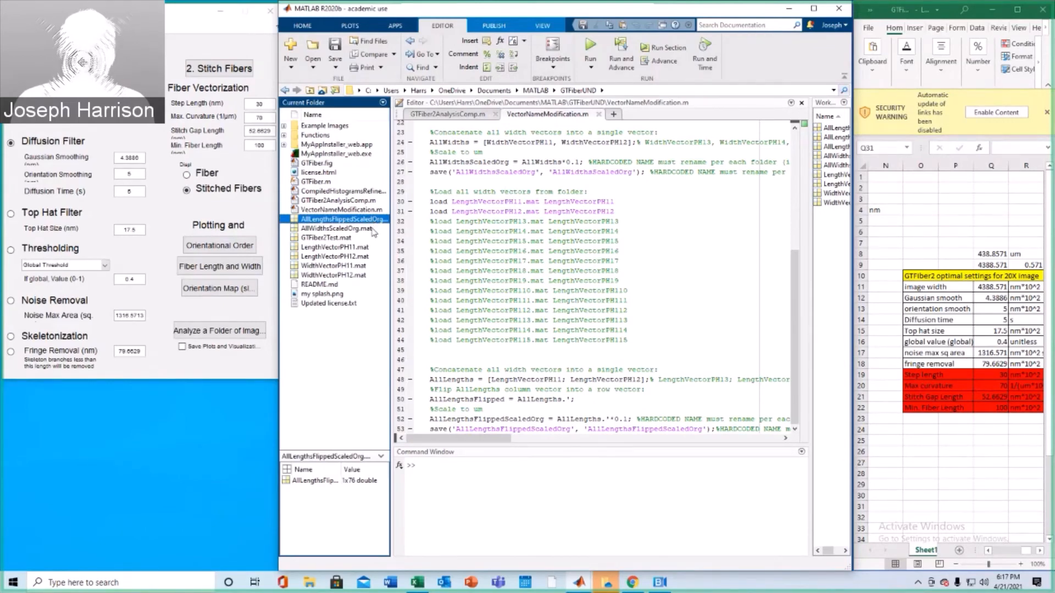
pyautogui.click(333, 229)
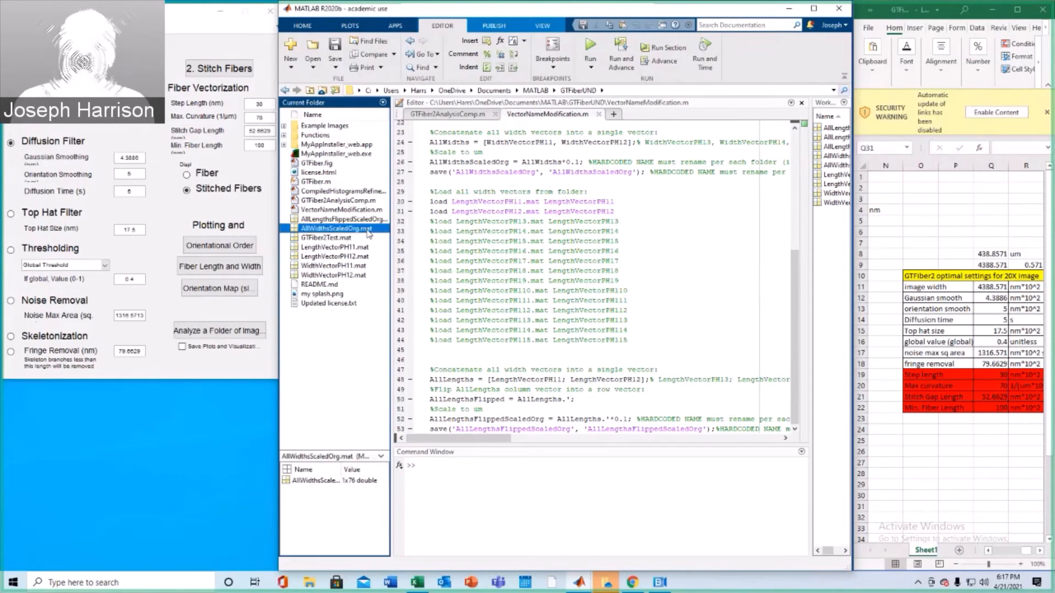
pyautogui.click(341, 219)
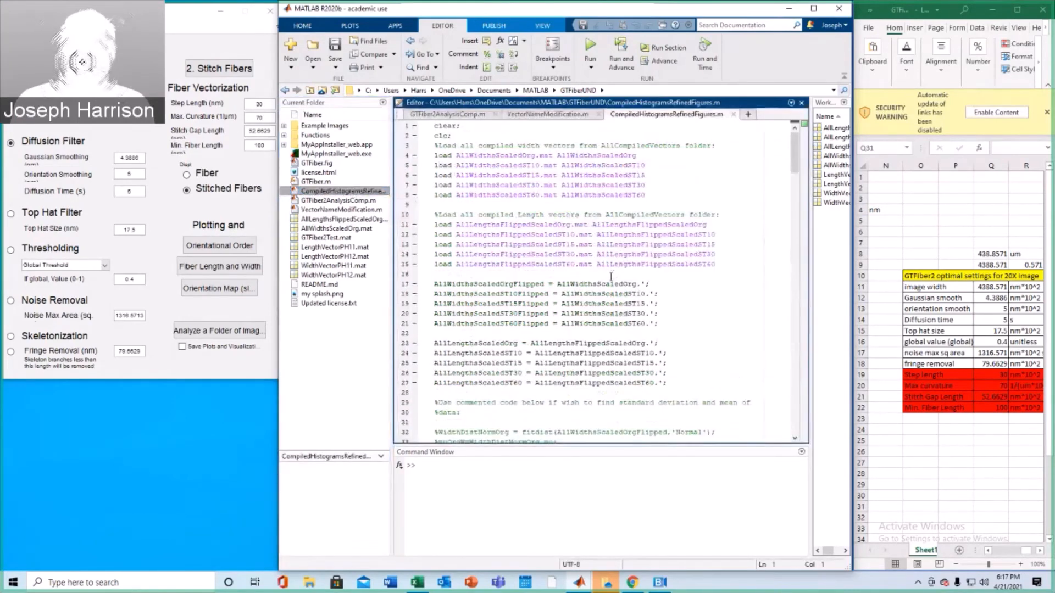
# Comment out every ST10, ST15, ST30 and ST60 load and flipping line in the histogram script
pyautogui.scroll(-3)
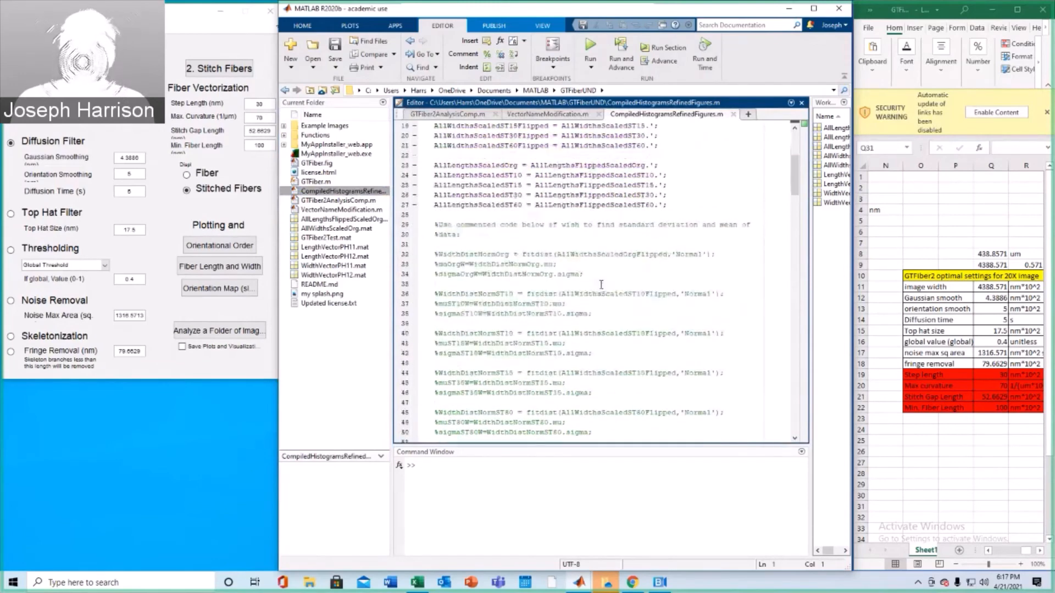
pyautogui.scroll(-3)
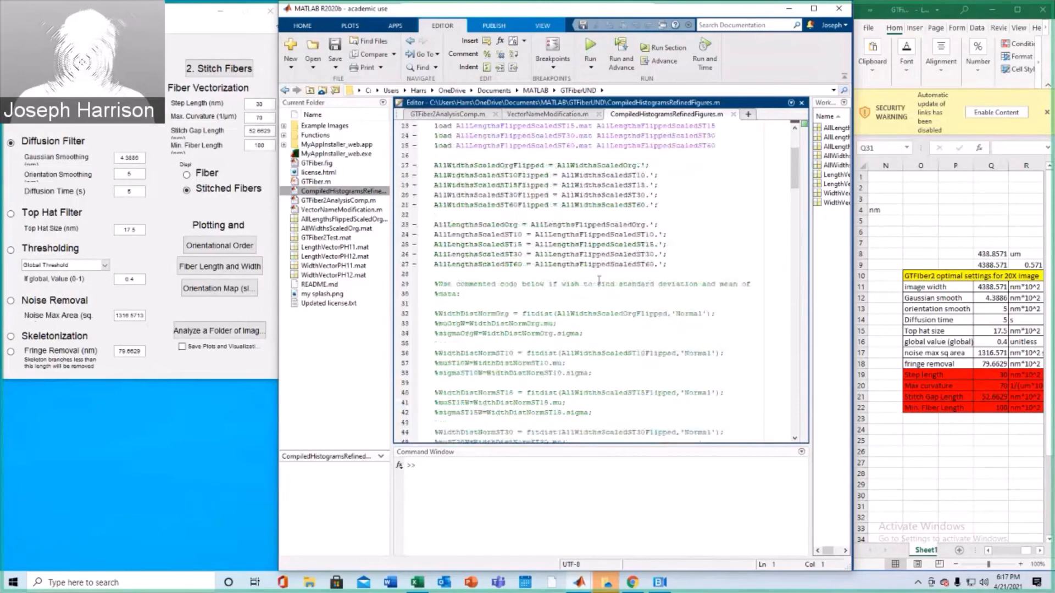
pyautogui.scroll(-3)
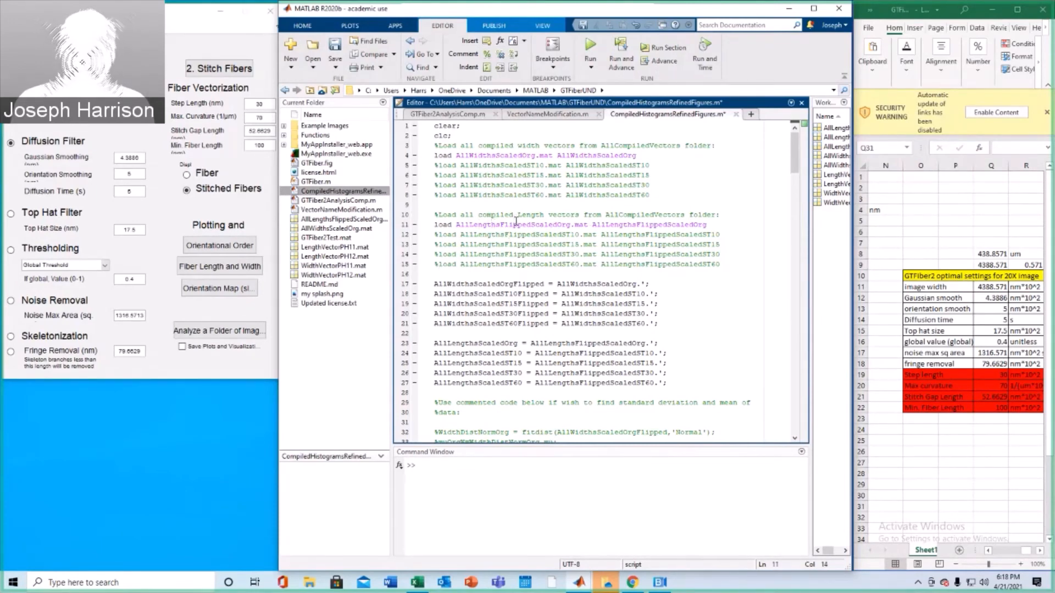
pyautogui.scroll(-3)
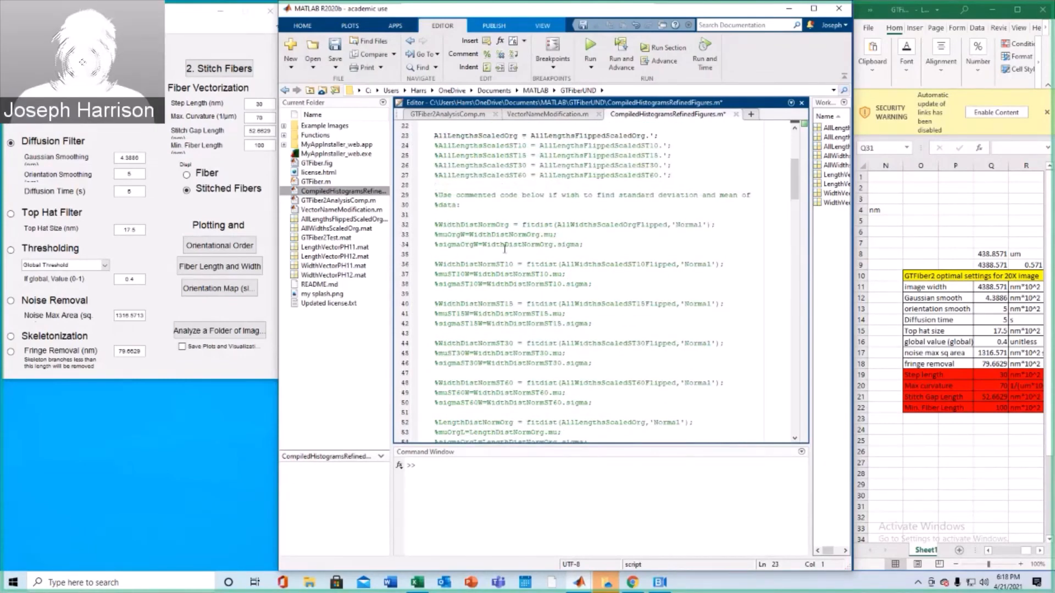
pyautogui.scroll(-3)
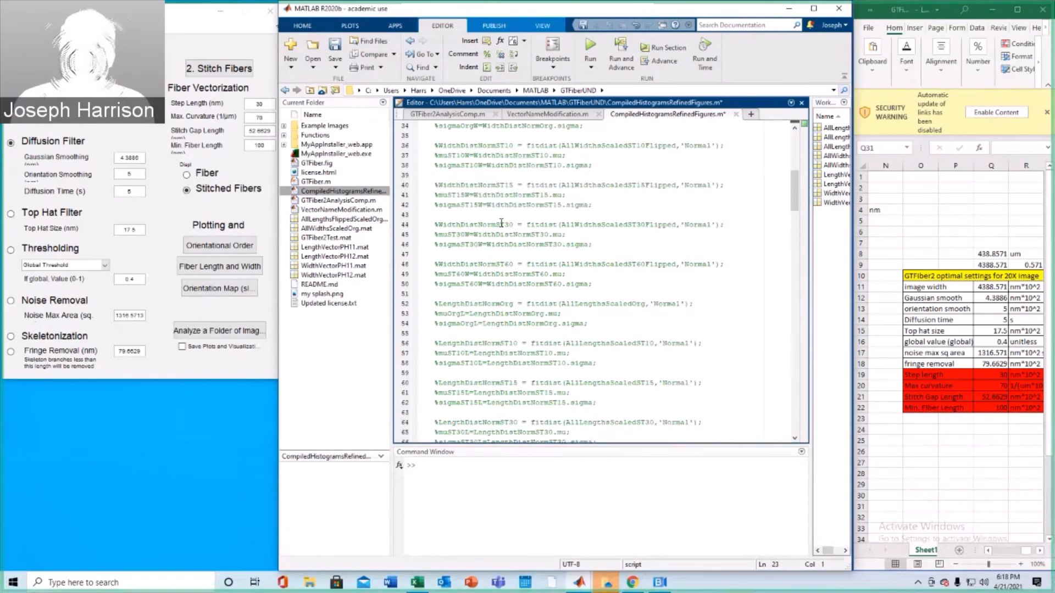
pyautogui.scroll(-3)
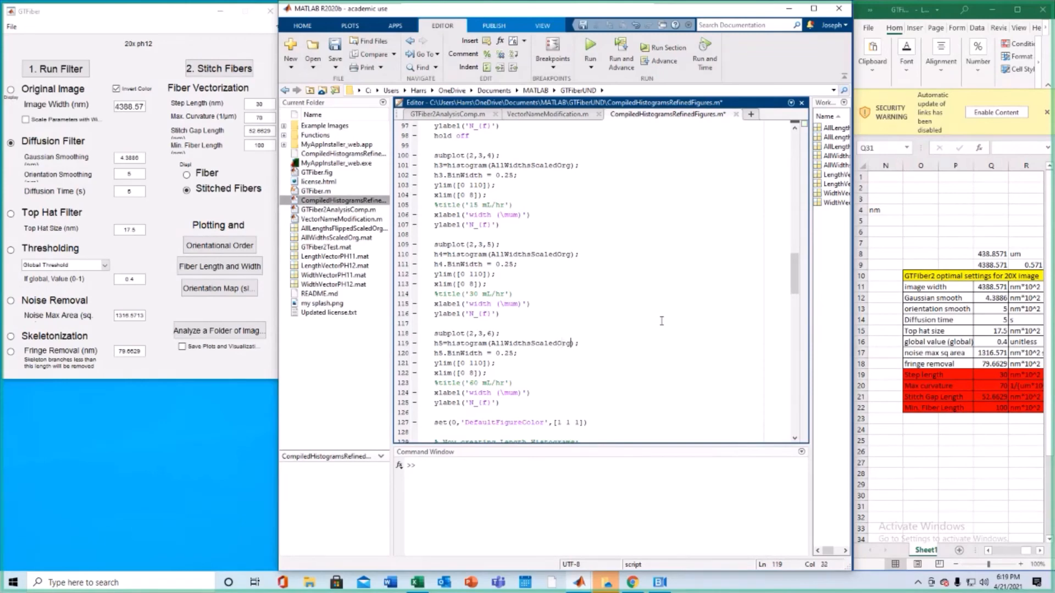
# Point width histograms at AllWidthsScaledOrg and length histograms, including the ST60 one, at AllLengthsFlippedScaledOrg
pyautogui.scroll(-3)
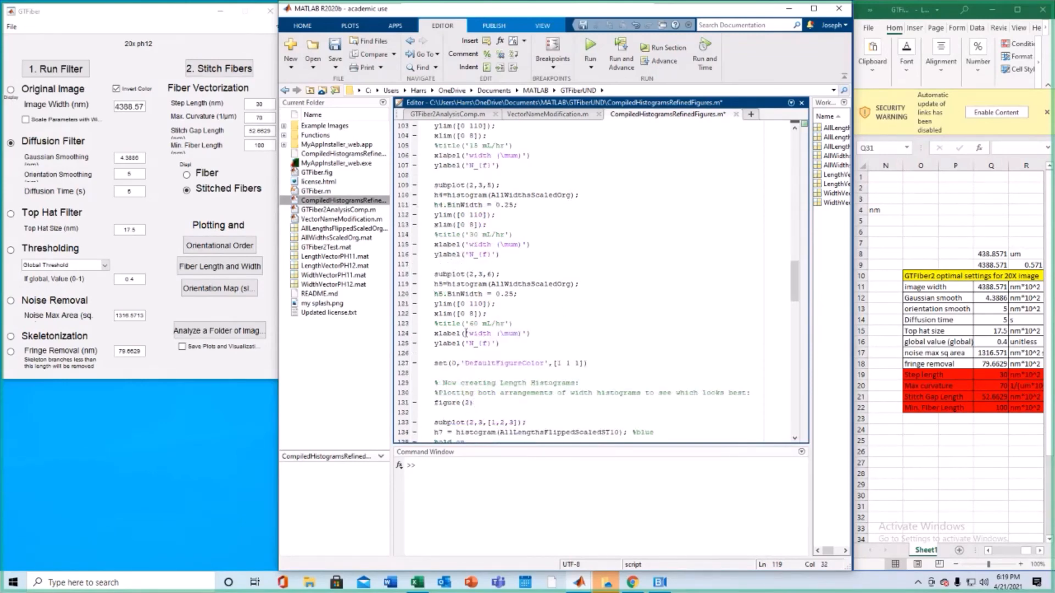
pyautogui.scroll(-3)
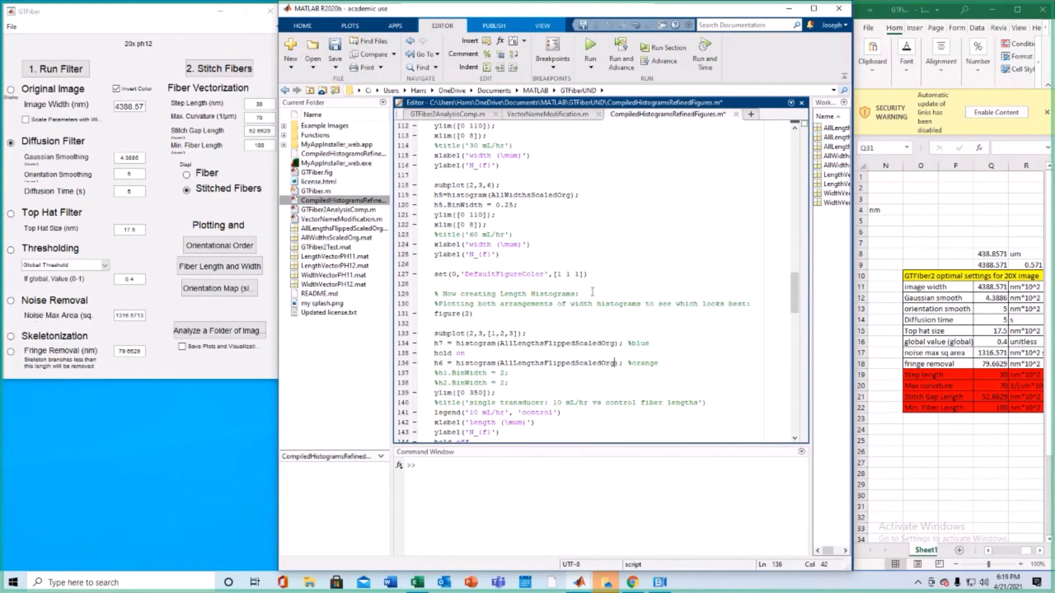
pyautogui.scroll(-3)
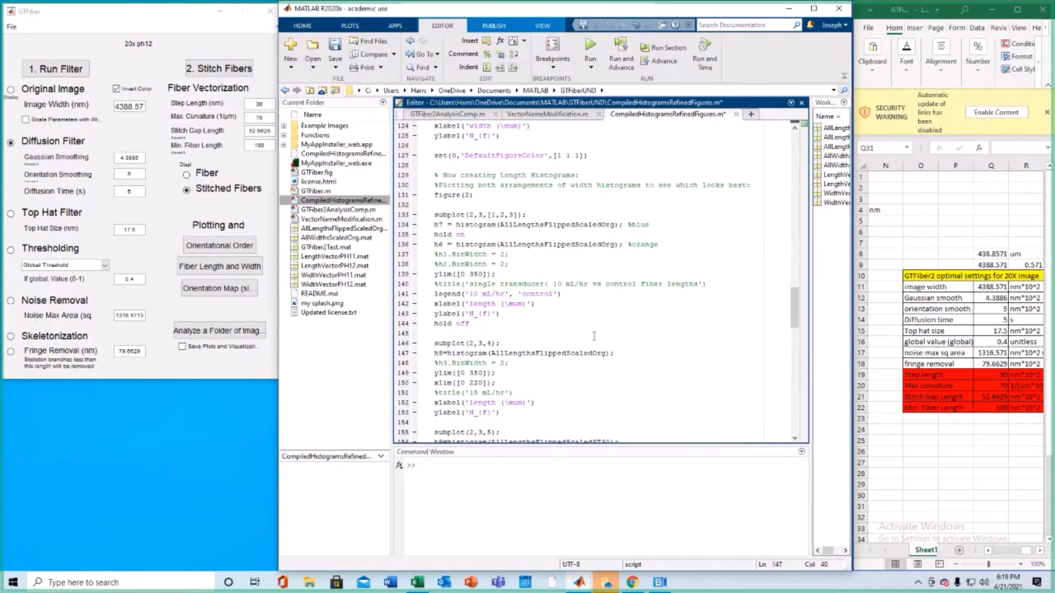
pyautogui.scroll(-3)
pyautogui.write('Org')
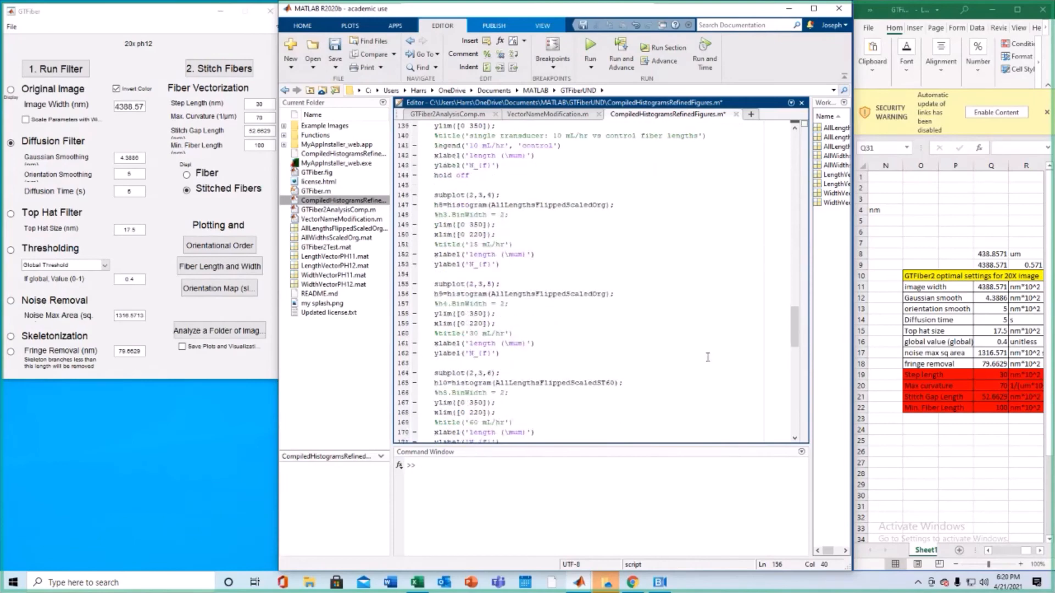
pyautogui.doubleClick(605, 354)
pyautogui.write('Org')
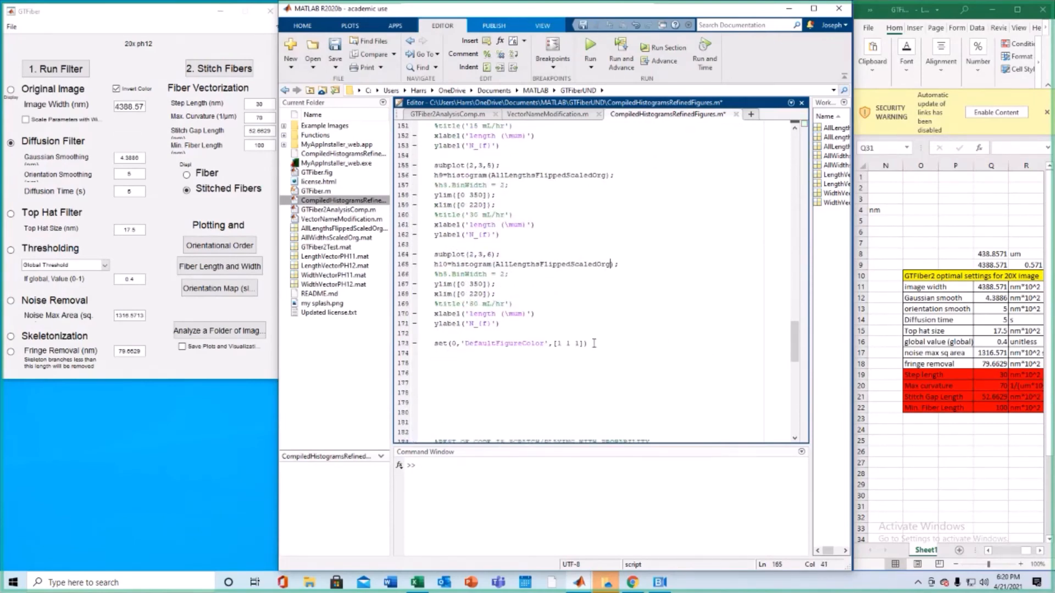
pyautogui.scroll(-3)
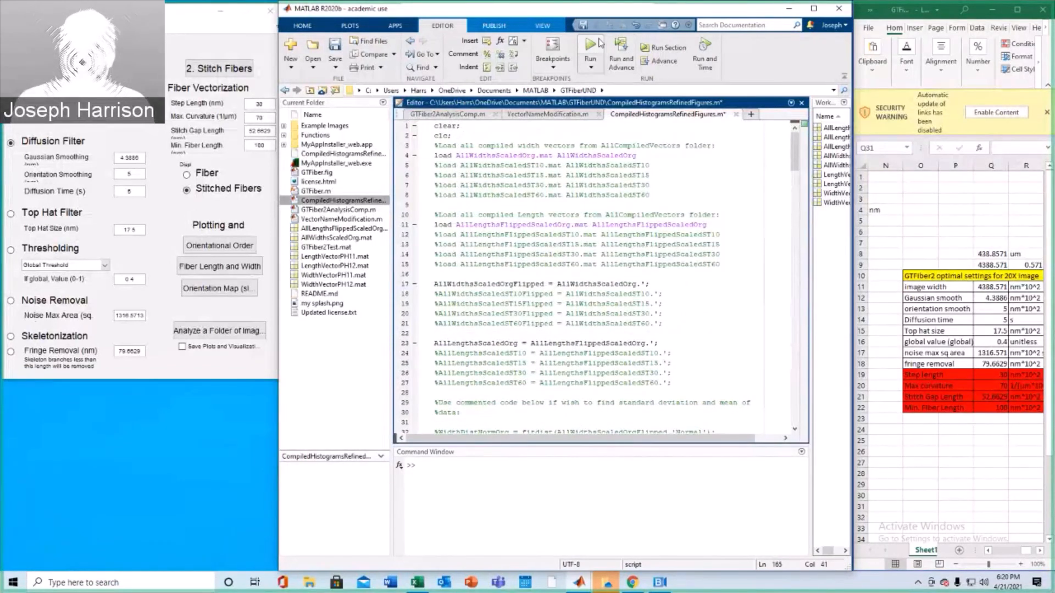
# Run the histogram script to produce the compiled width and length figures 1 and 2
pyautogui.click(590, 43)
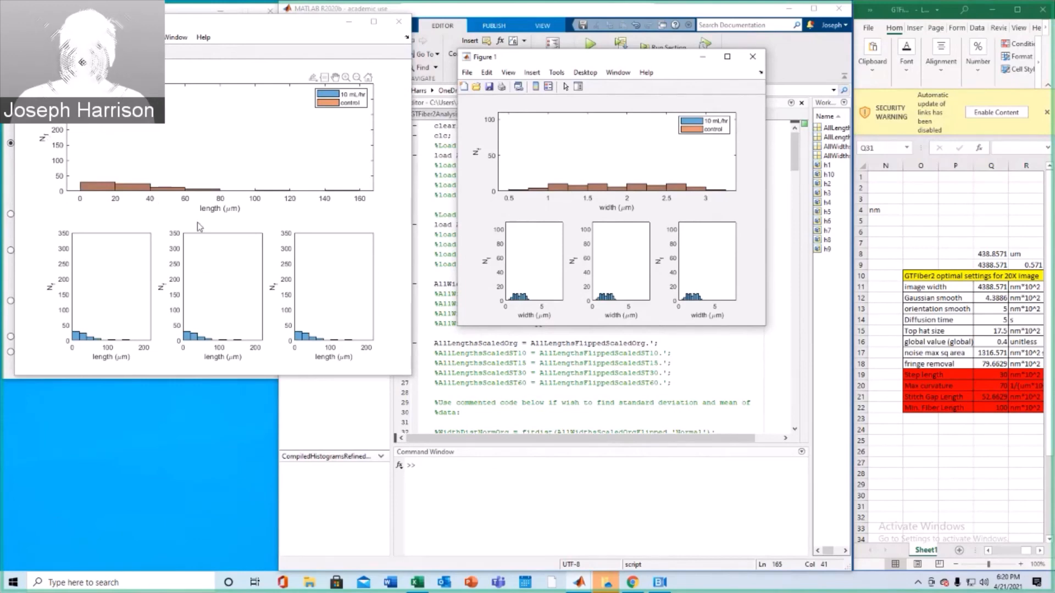
pyautogui.moveTo(257, 43)
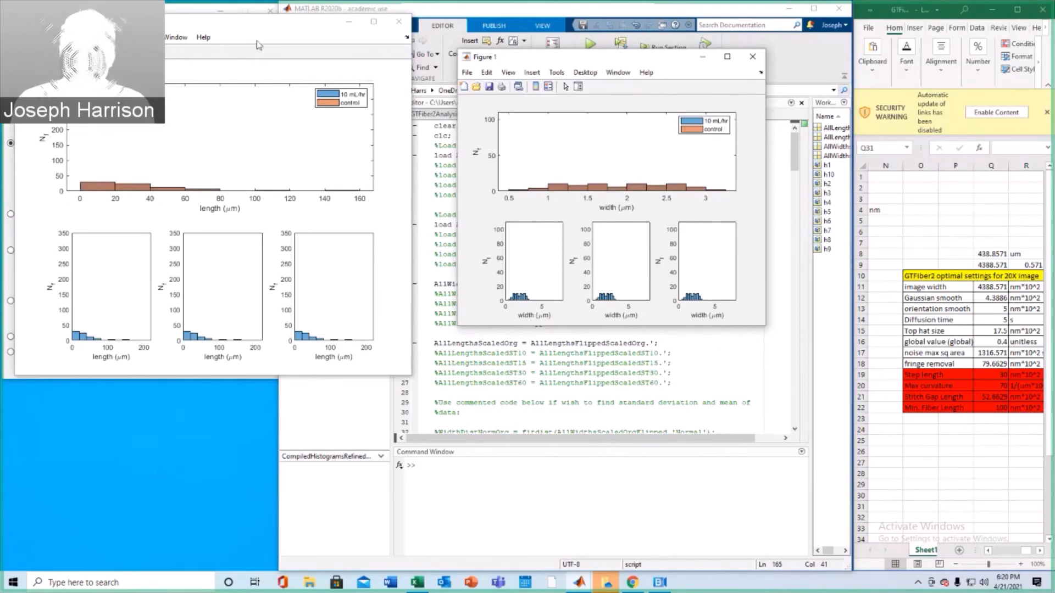
pyautogui.moveTo(398, 21)
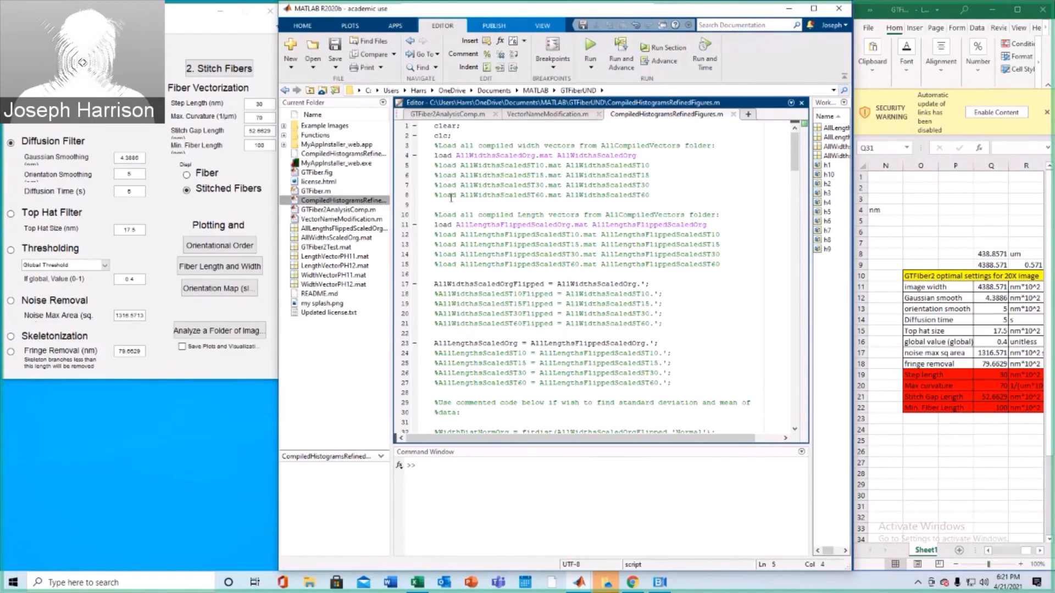
# Scroll down through the subplot sections of CompiledHistogramsRefinedFigures.m for review
pyautogui.scroll(-3)
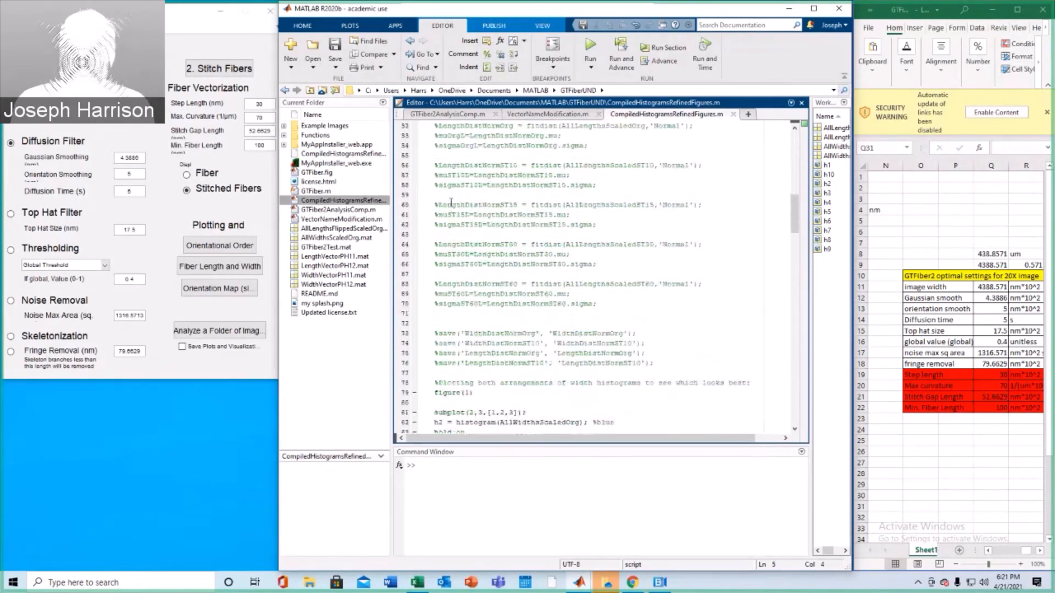
pyautogui.scroll(-3)
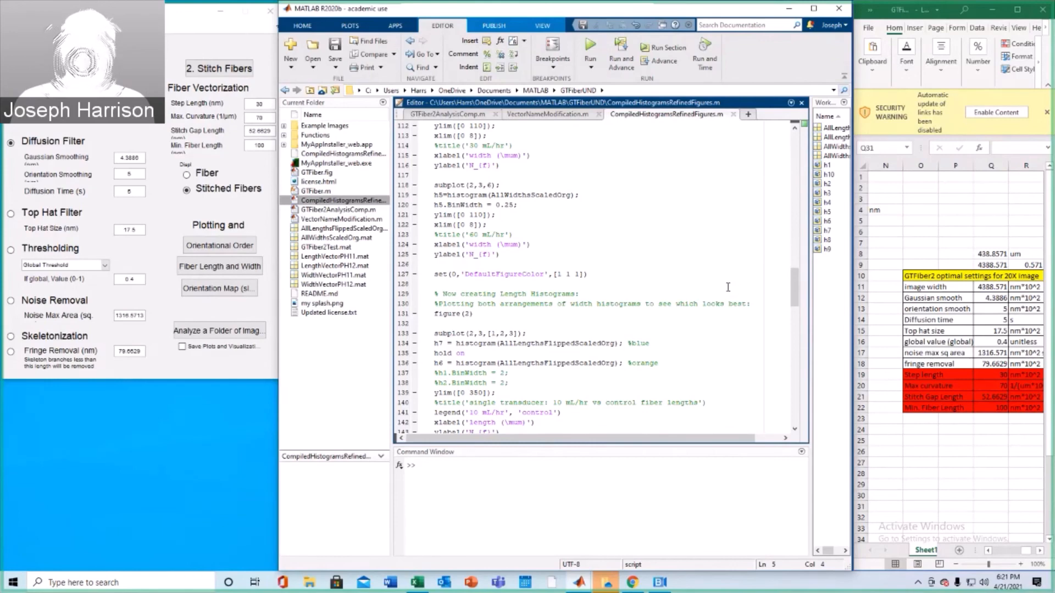
pyautogui.moveTo(655, 256)
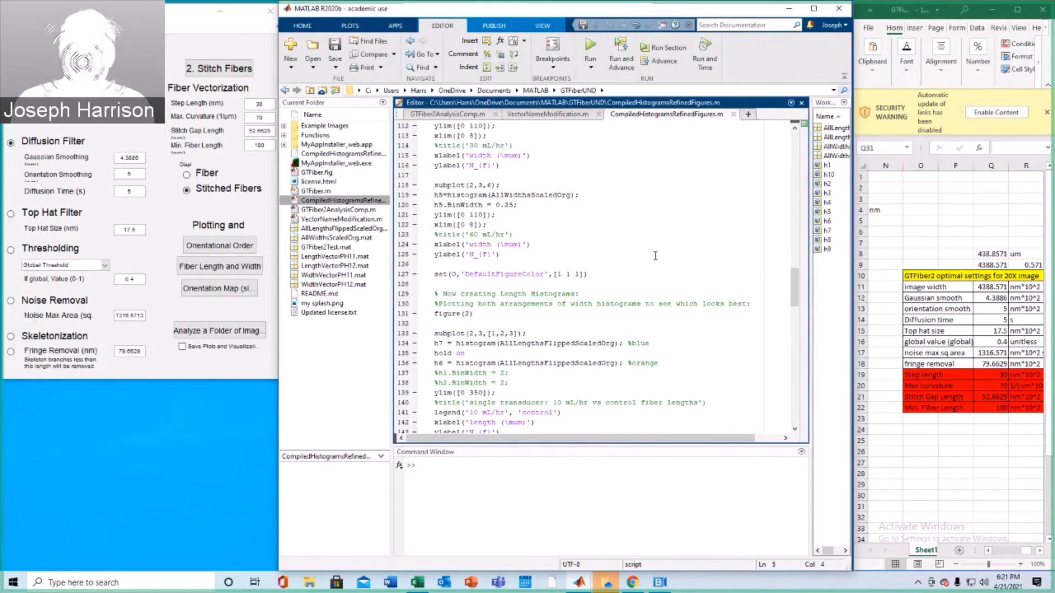
pyautogui.moveTo(646, 252)
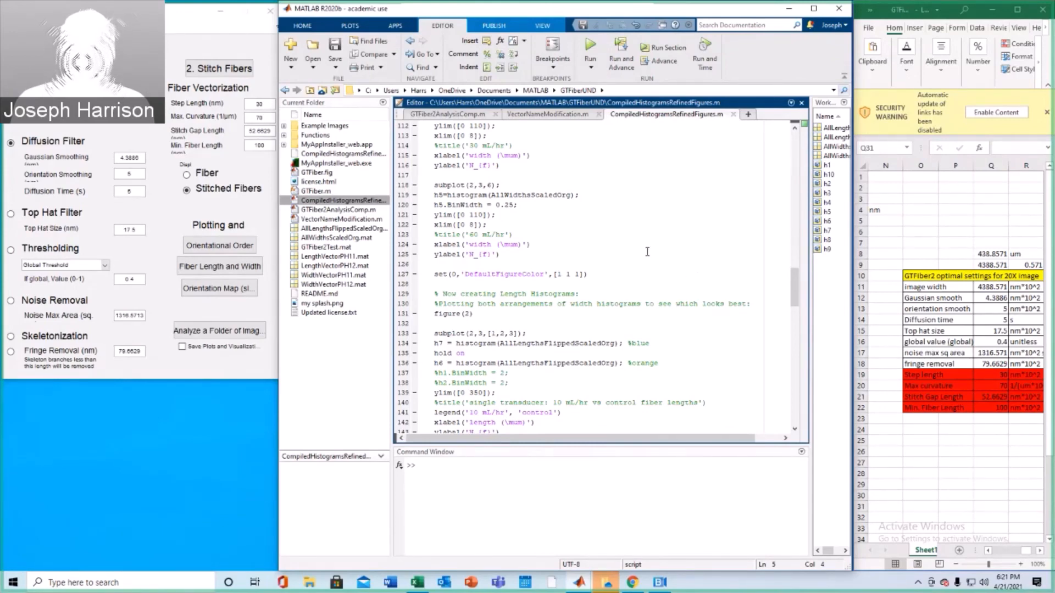